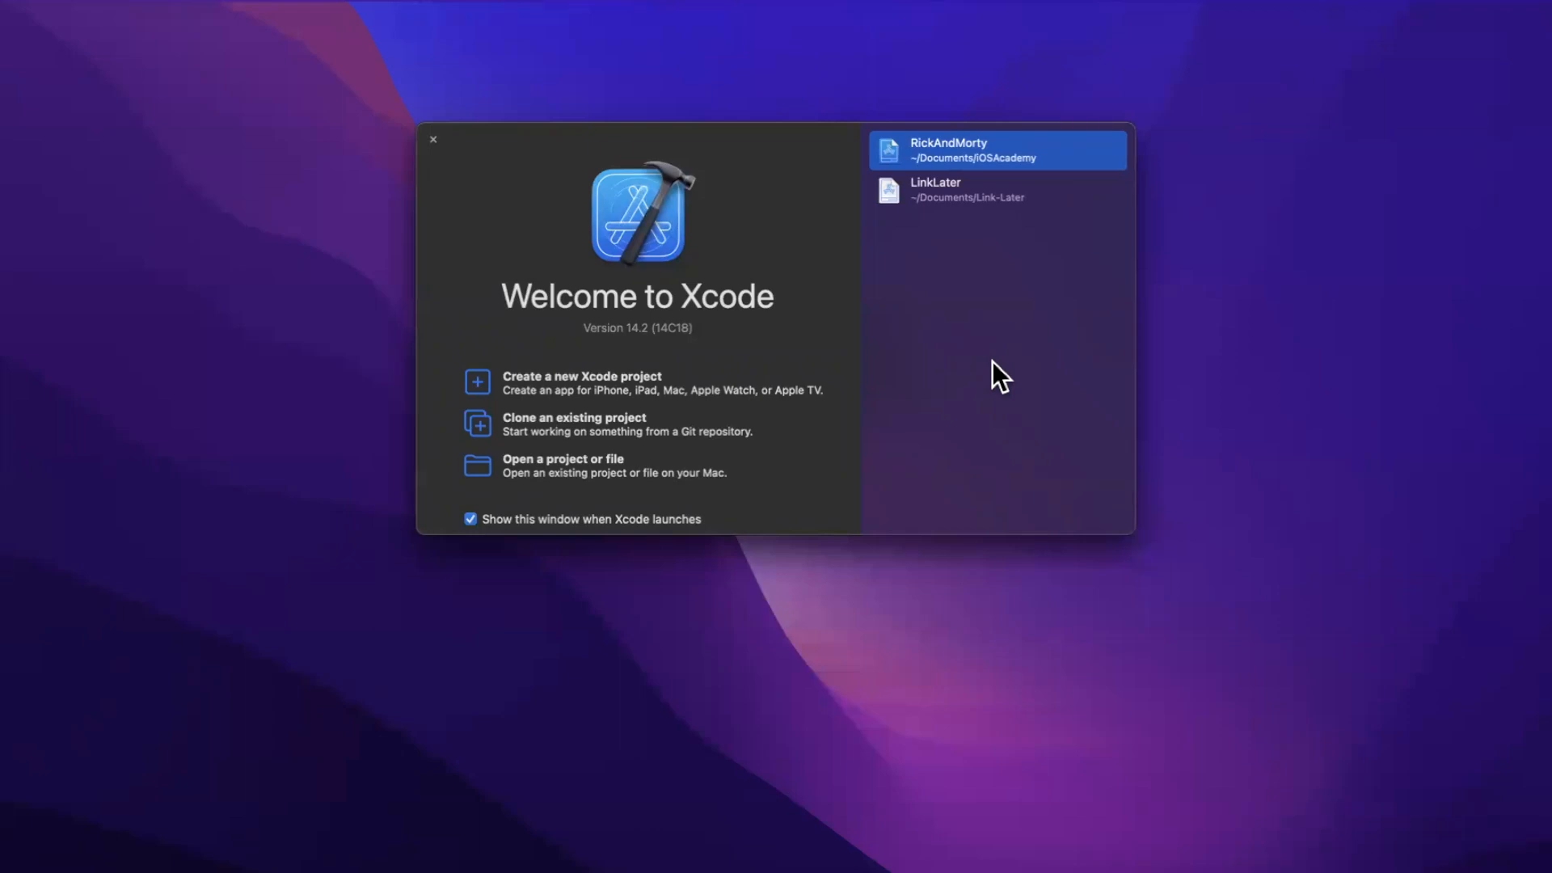
{"action": "mouse_move", "coordinate": [976, 136]}
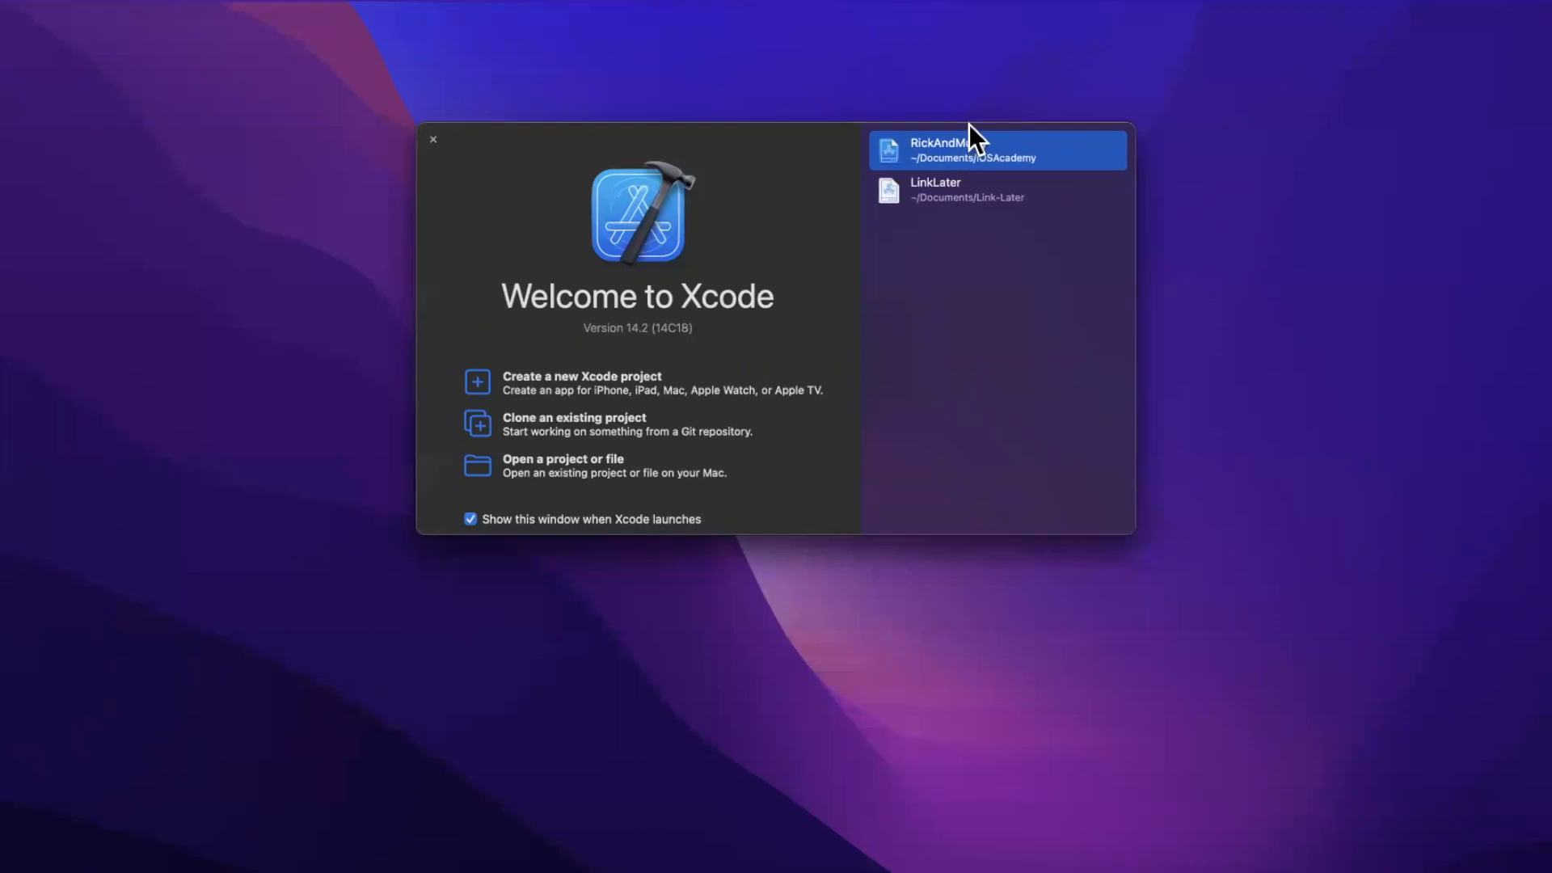
Open the recent RickAndMorty project from the Xcode welcome window.
{"action": "double_click", "coordinate": [994, 148]}
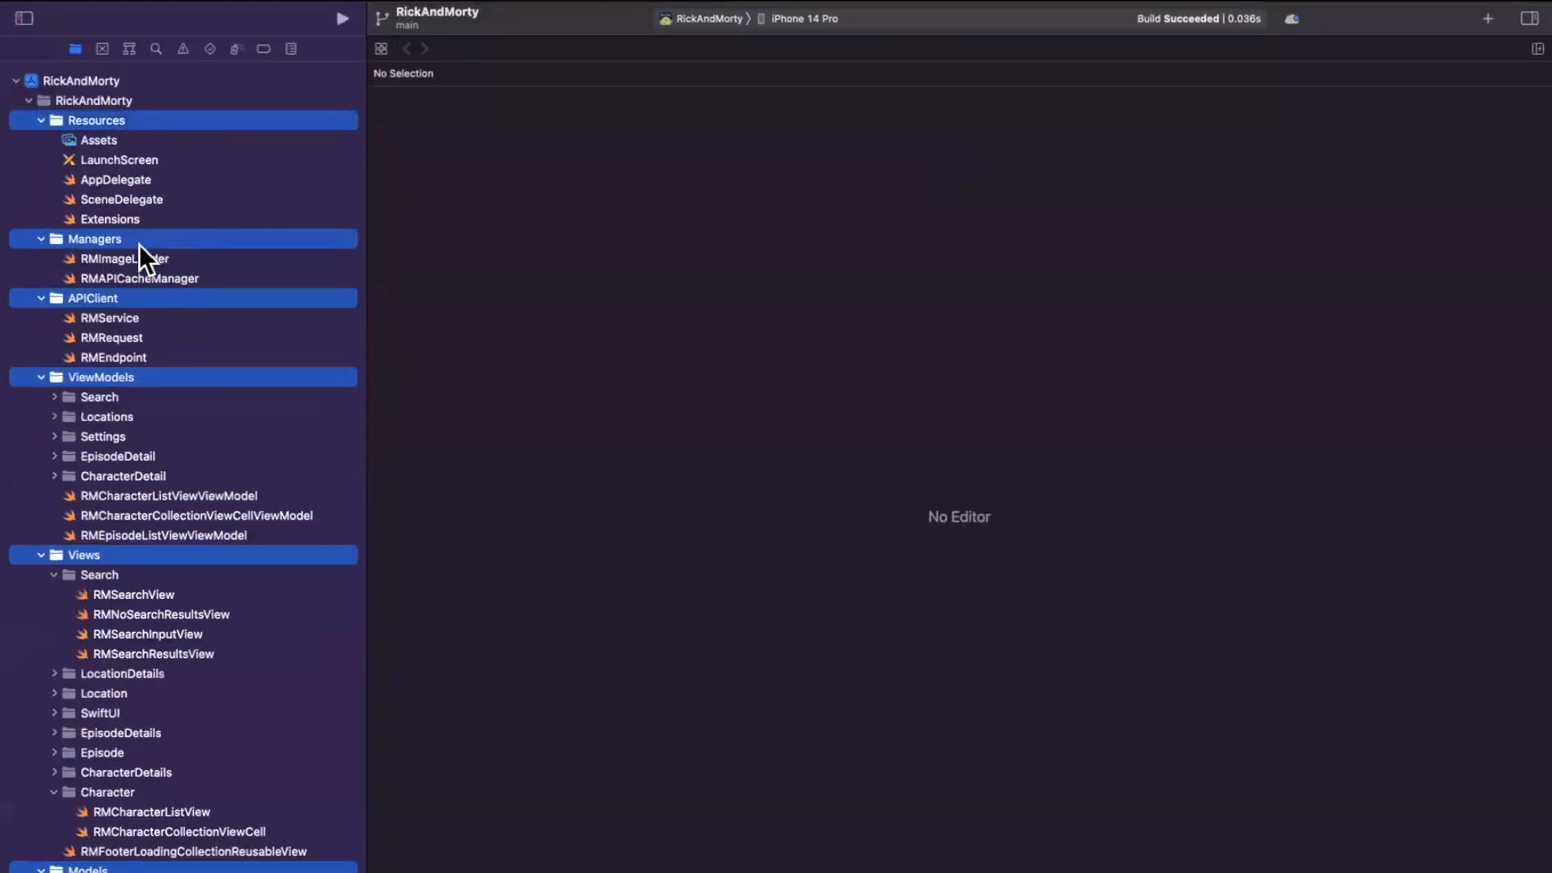
Build and run RickAndMorty, succeeding with two warnings, and return to the file list.
{"action": "scroll", "scroll_direction": "down", "scroll_amount": 3}
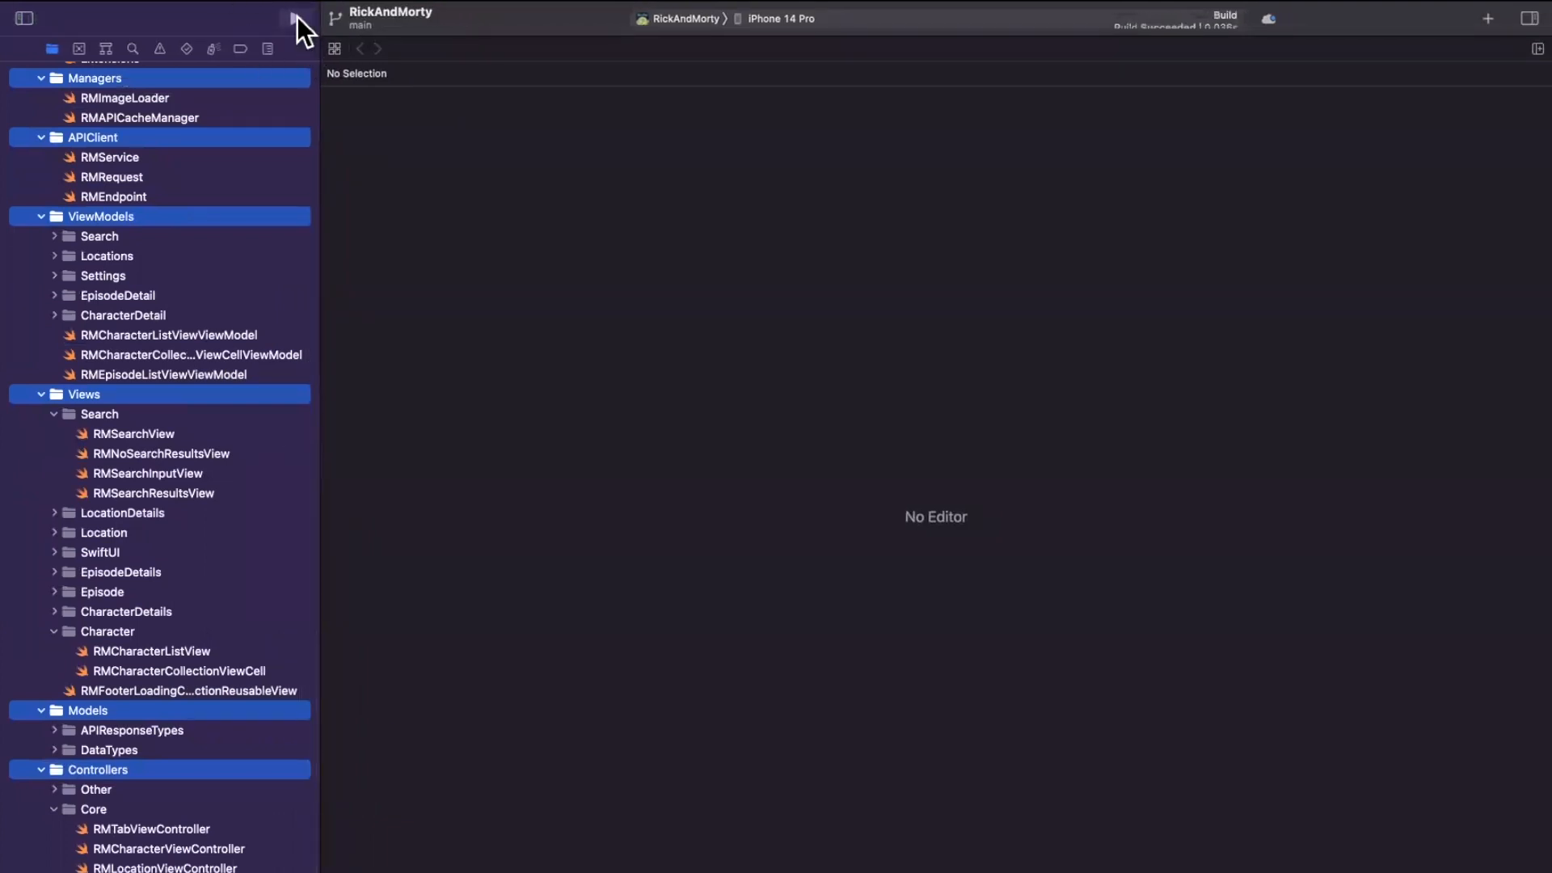
{"action": "left_click", "coordinate": [294, 18]}
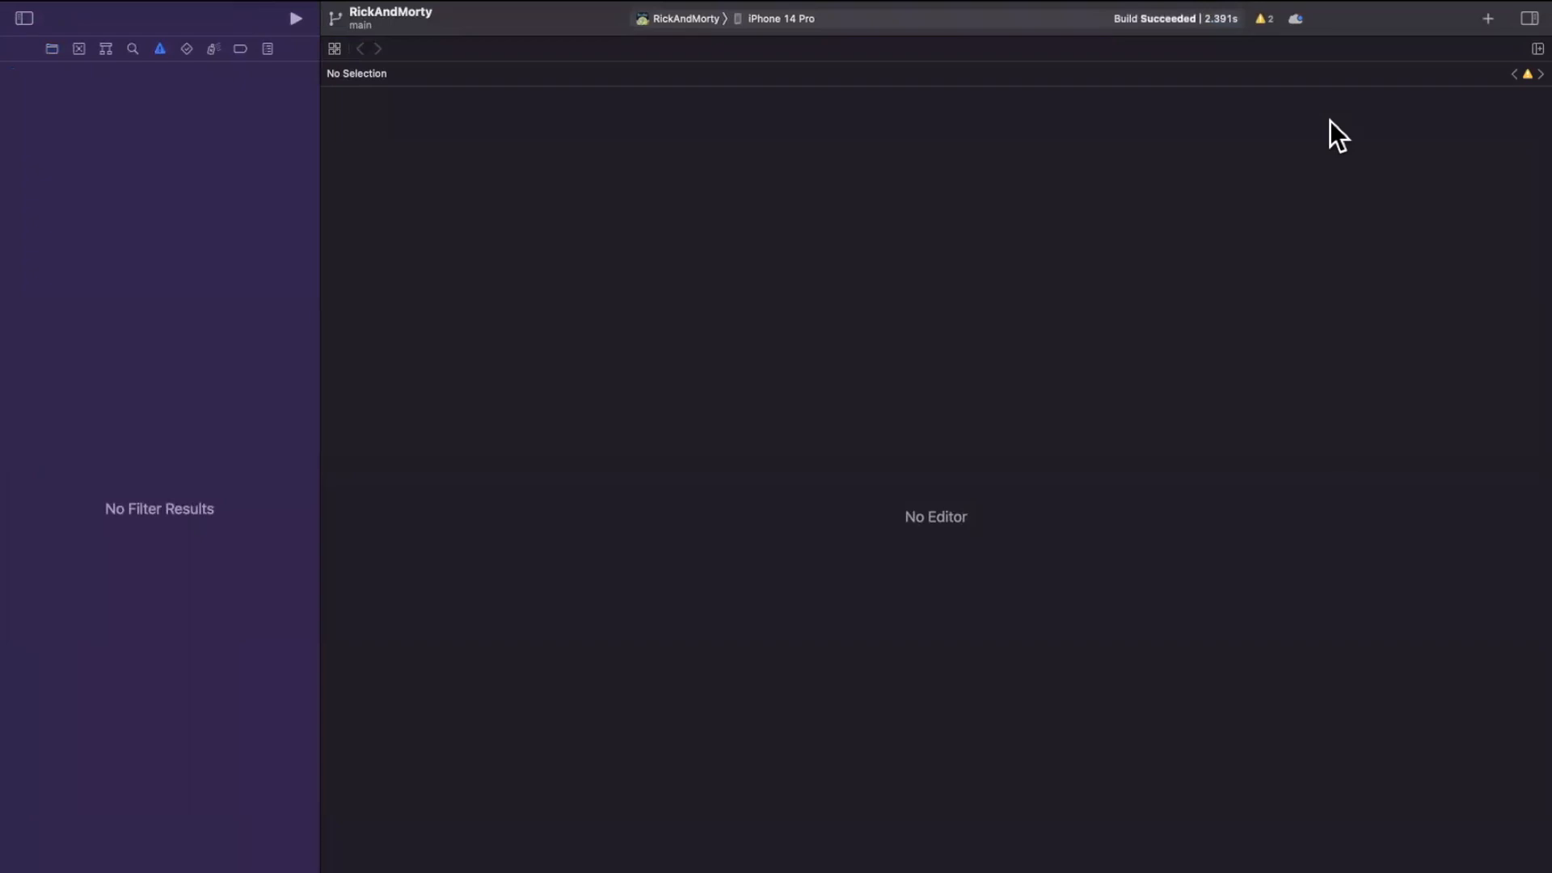
{"action": "left_click", "coordinate": [50, 48]}
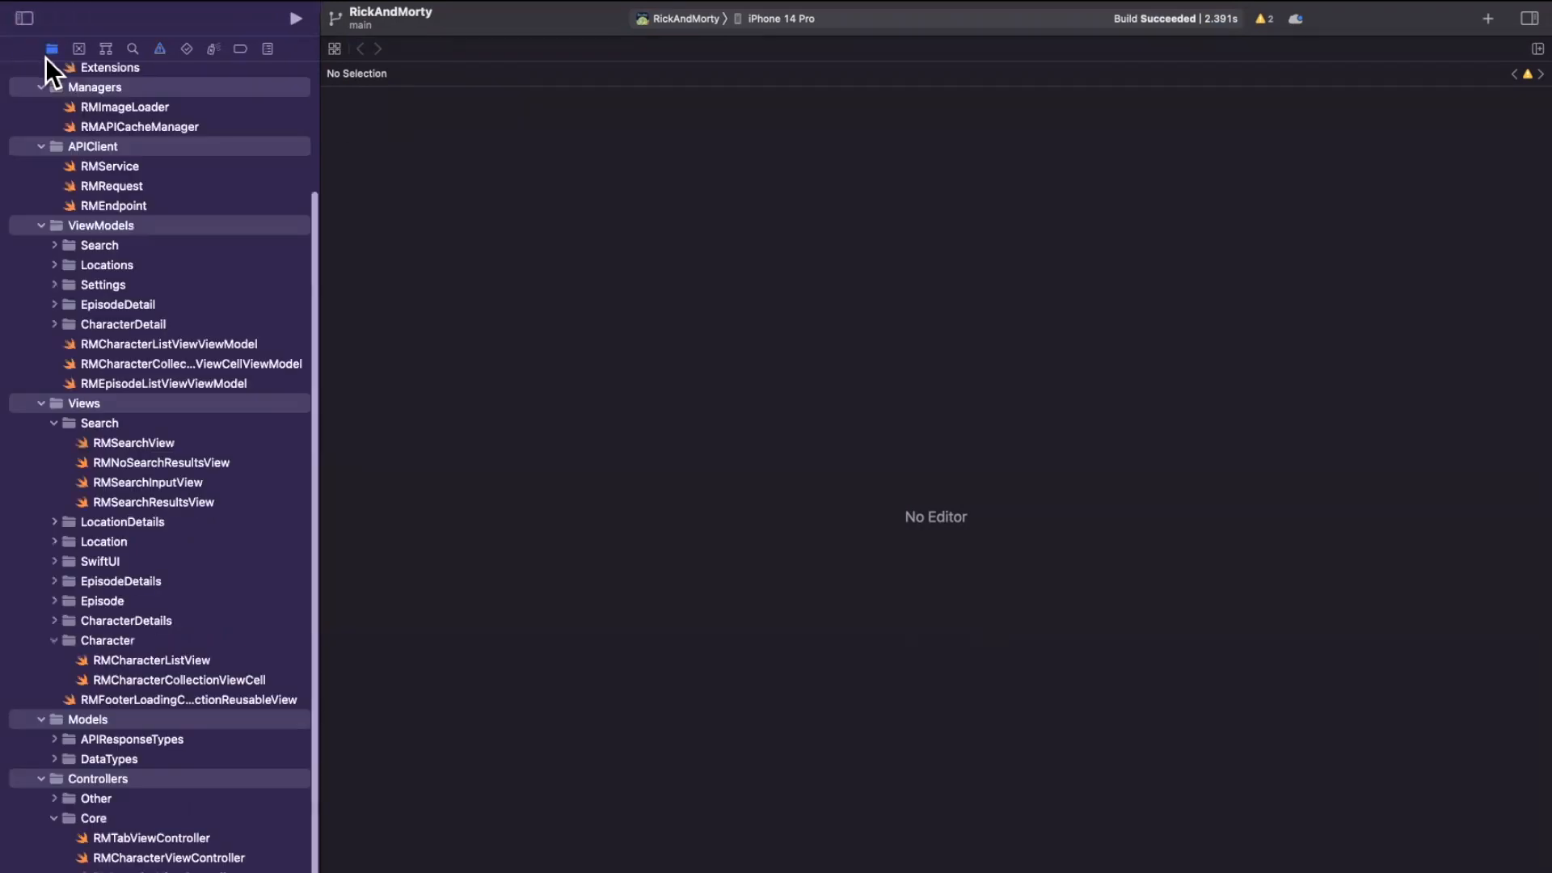
Show the RickAndMorty app target's full, unfiltered Build Settings list.
{"action": "left_click", "coordinate": [50, 49]}
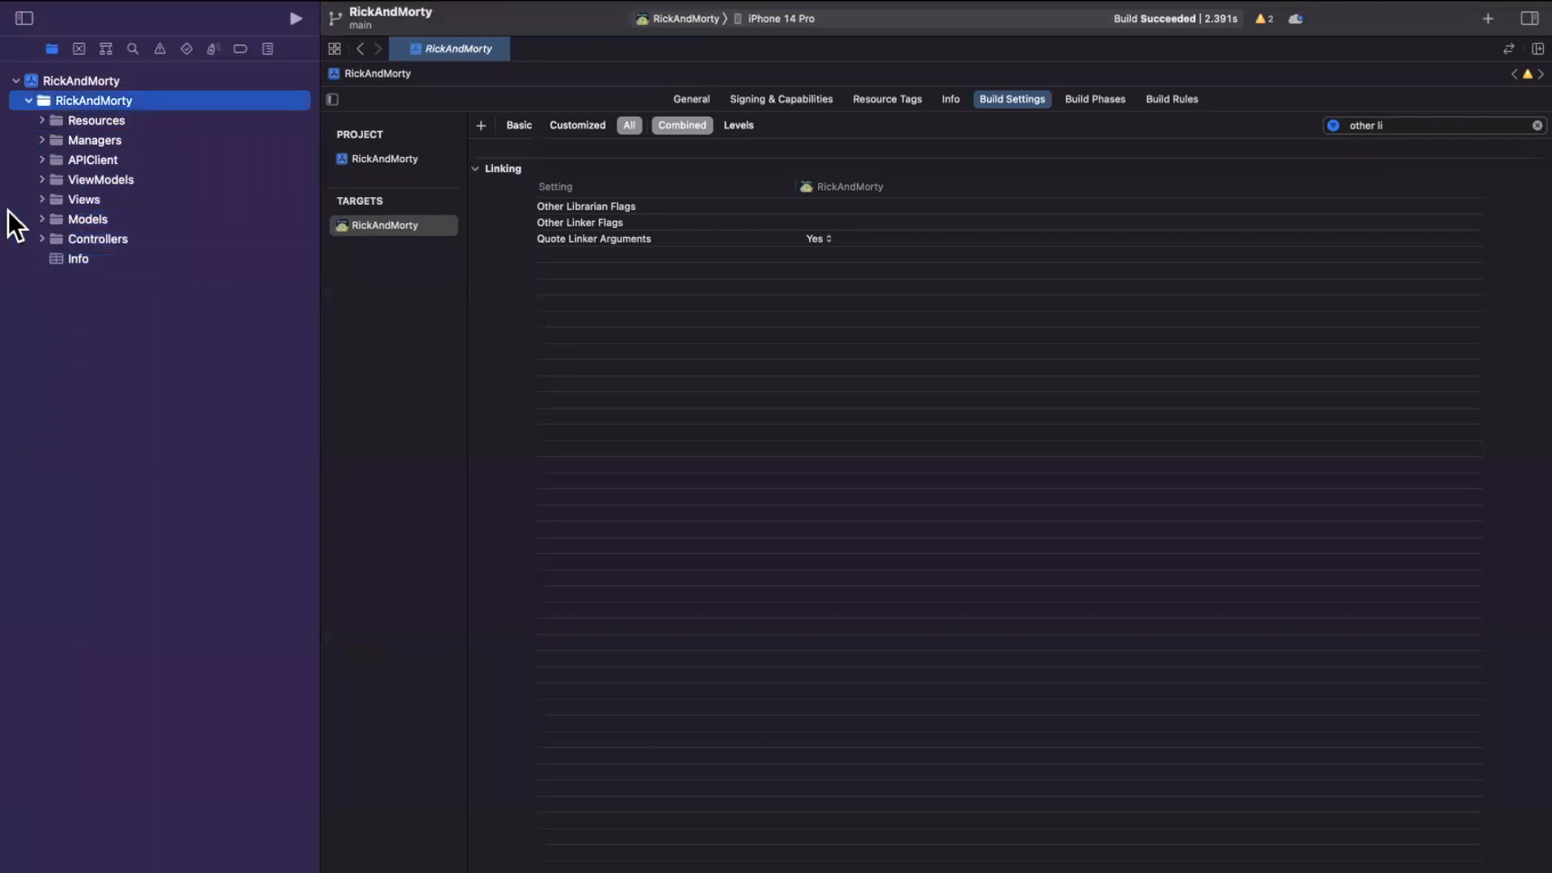
{"action": "left_click", "coordinate": [82, 81]}
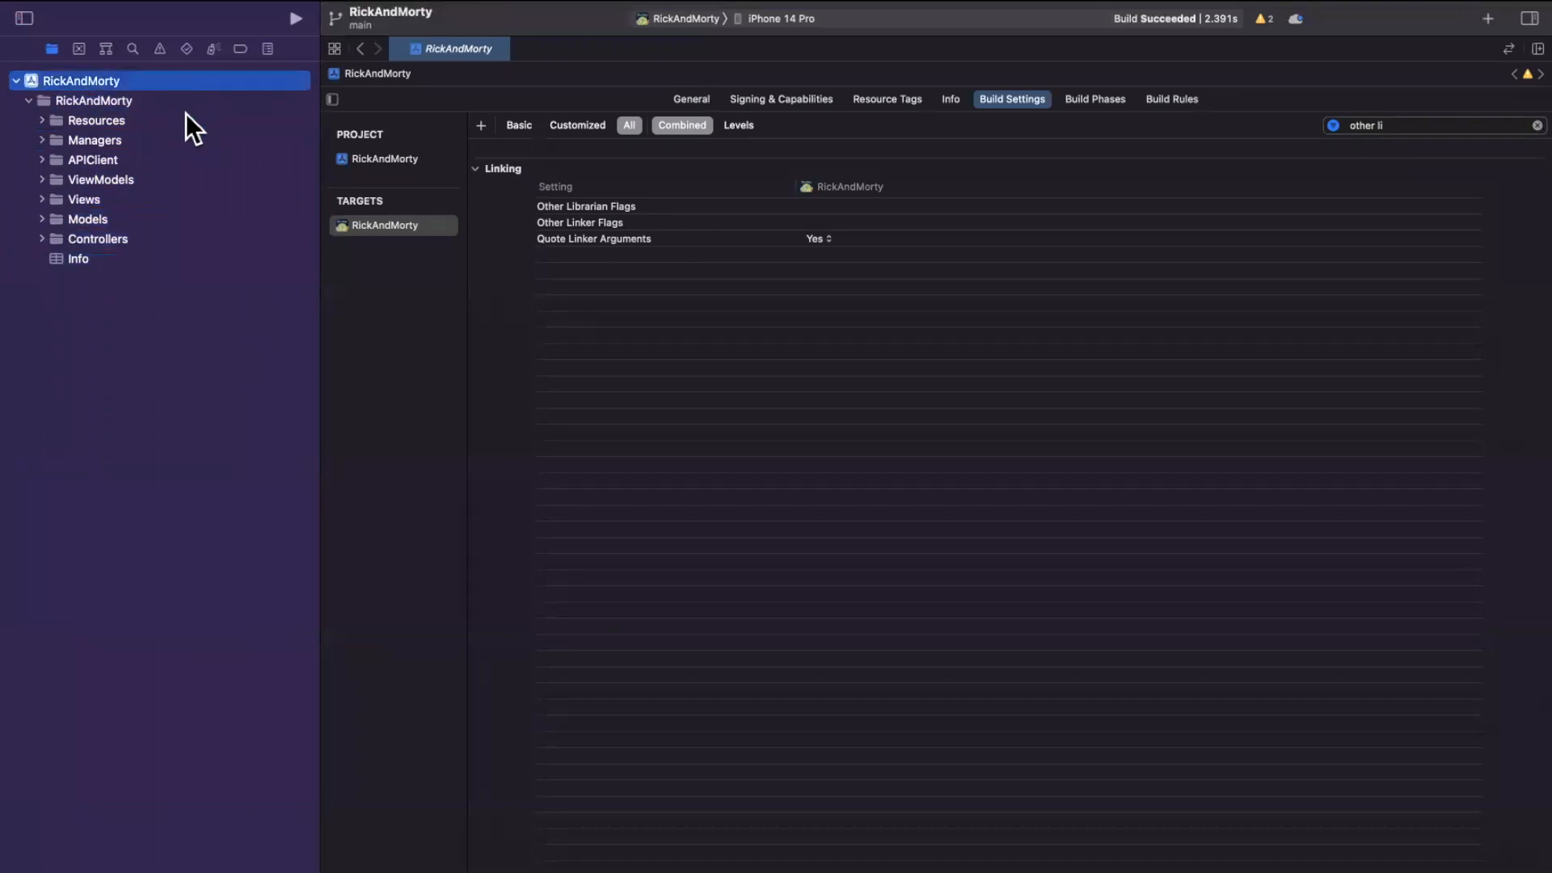
{"action": "mouse_move", "coordinate": [1504, 55]}
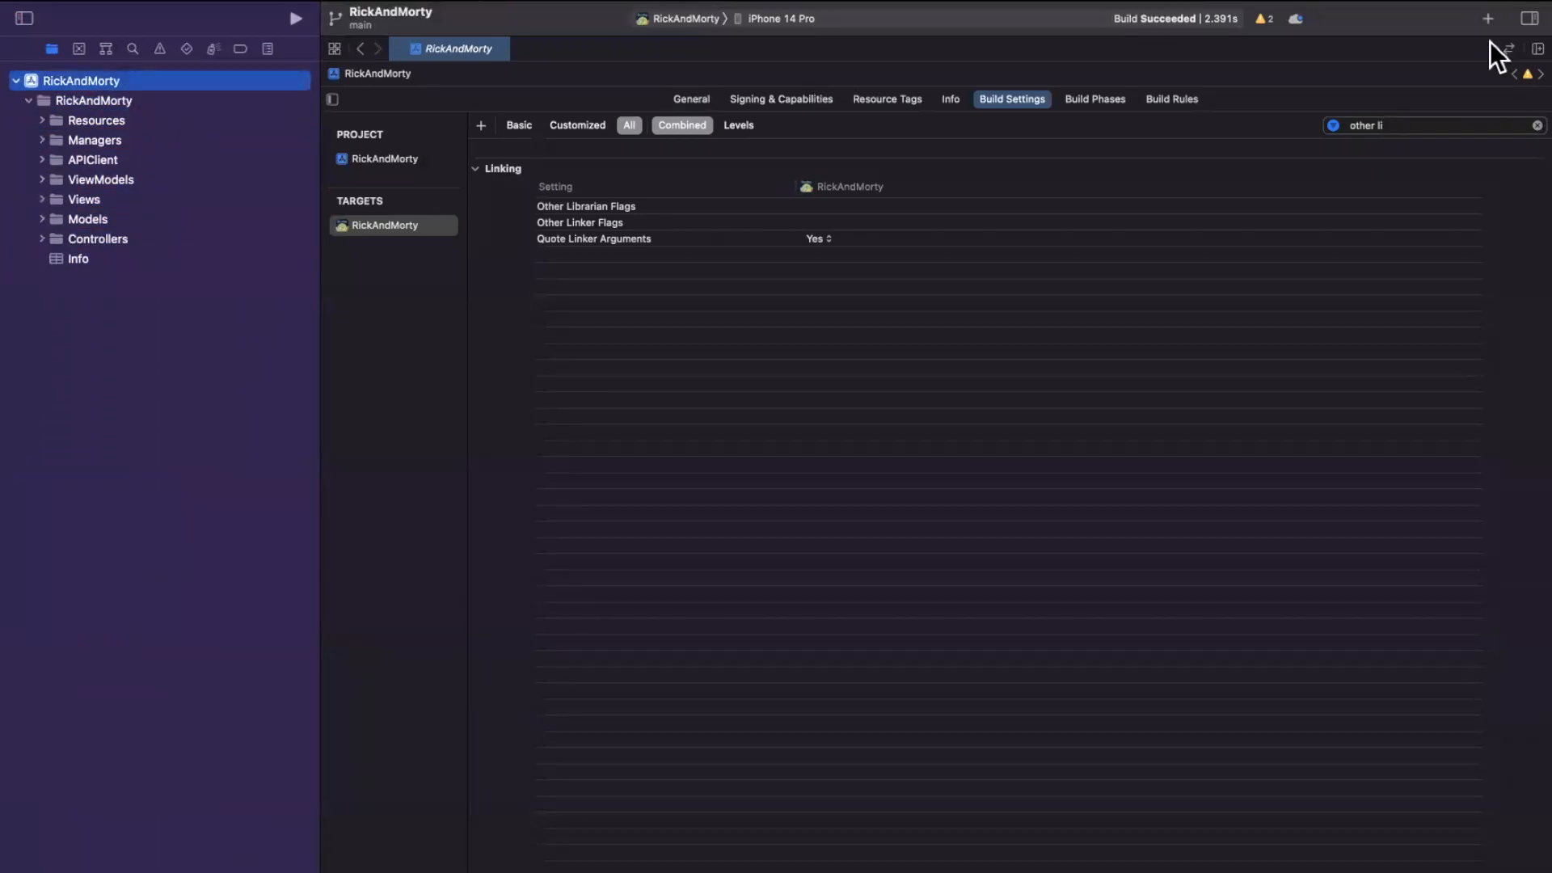
{"action": "left_click", "coordinate": [1536, 124]}
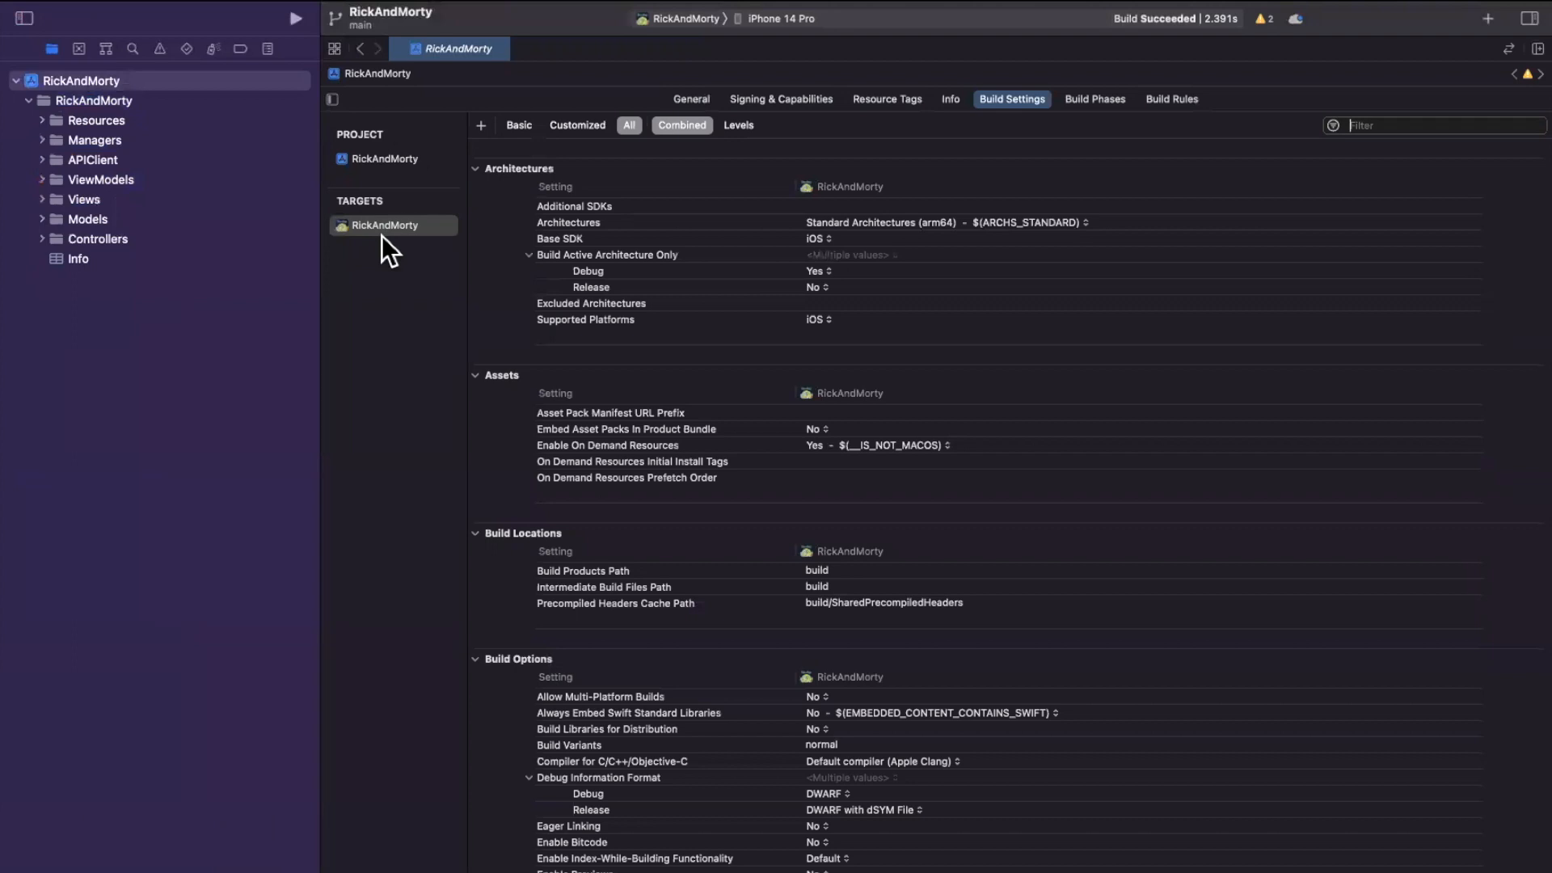
{"action": "left_click", "coordinate": [386, 224]}
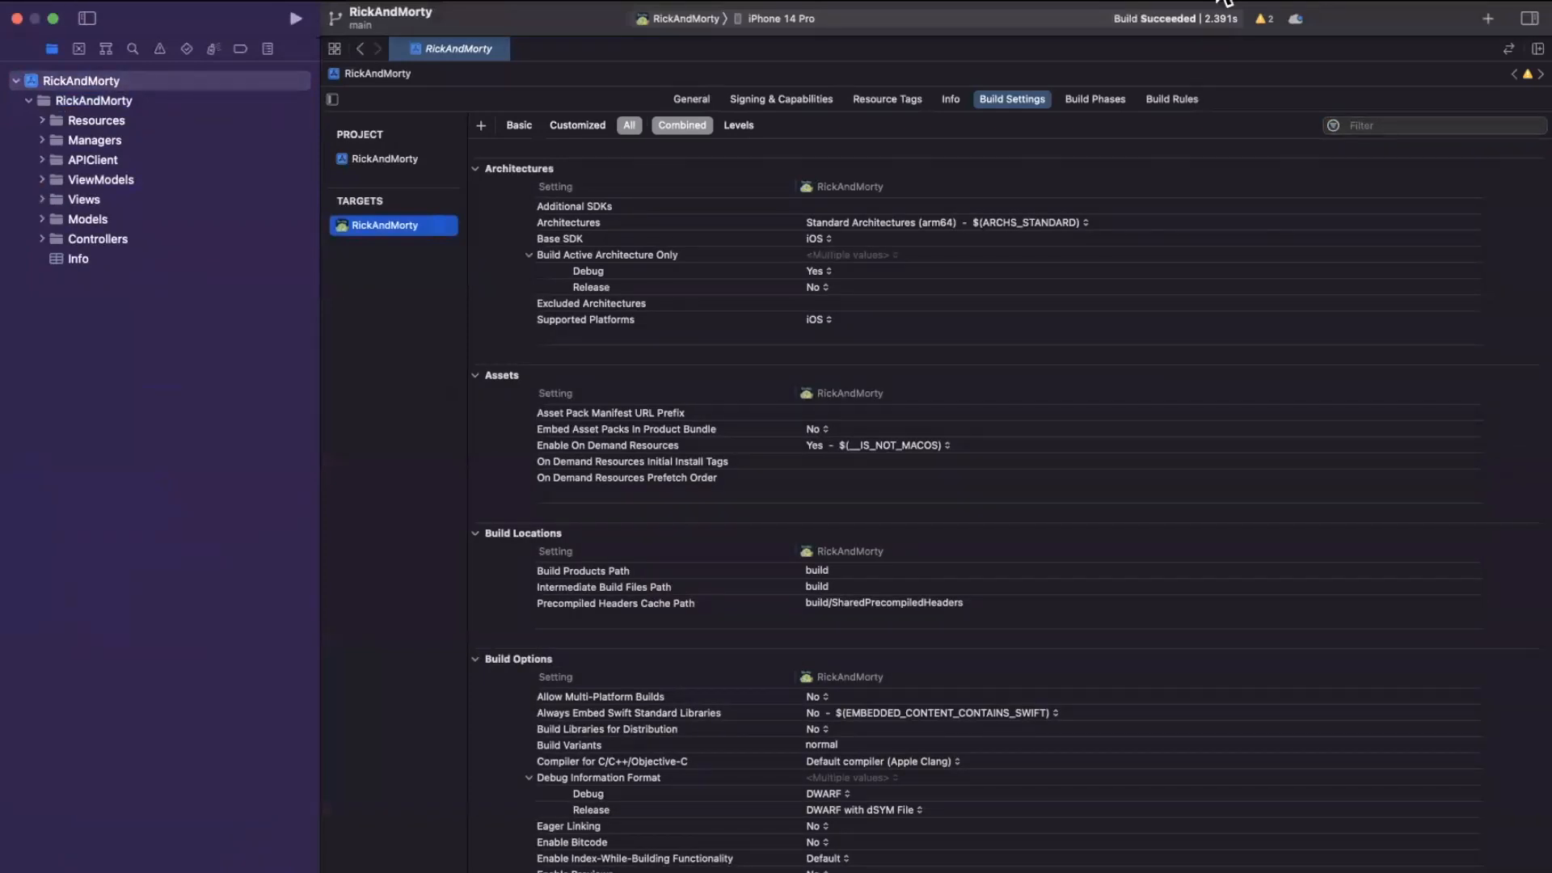
{"action": "left_click", "coordinate": [1094, 99]}
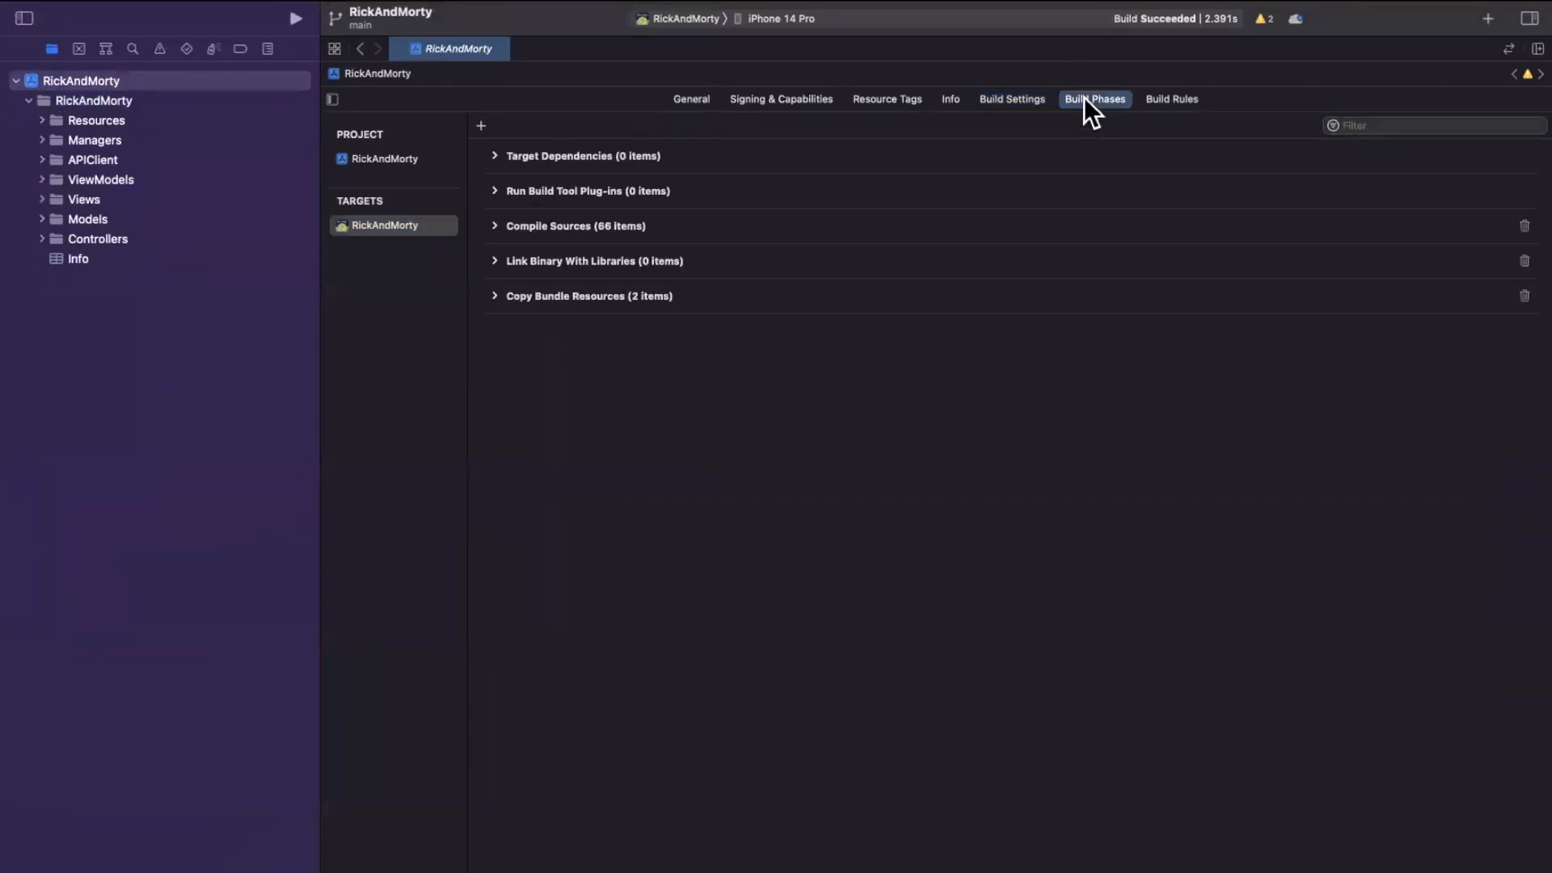
{"action": "left_click", "coordinate": [1012, 99]}
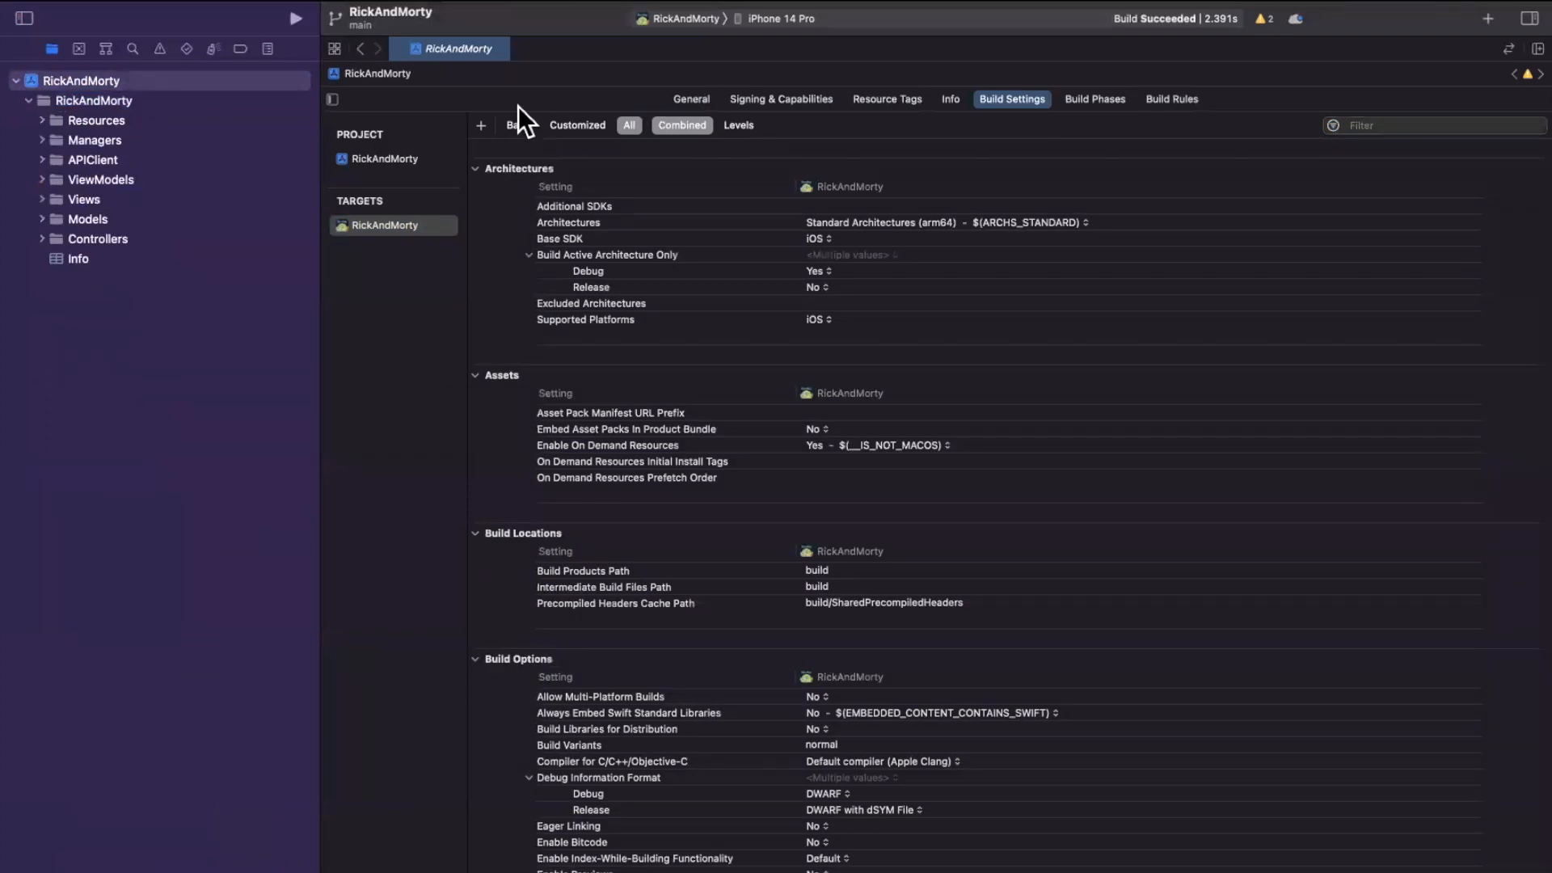
{"action": "left_click", "coordinate": [519, 124]}
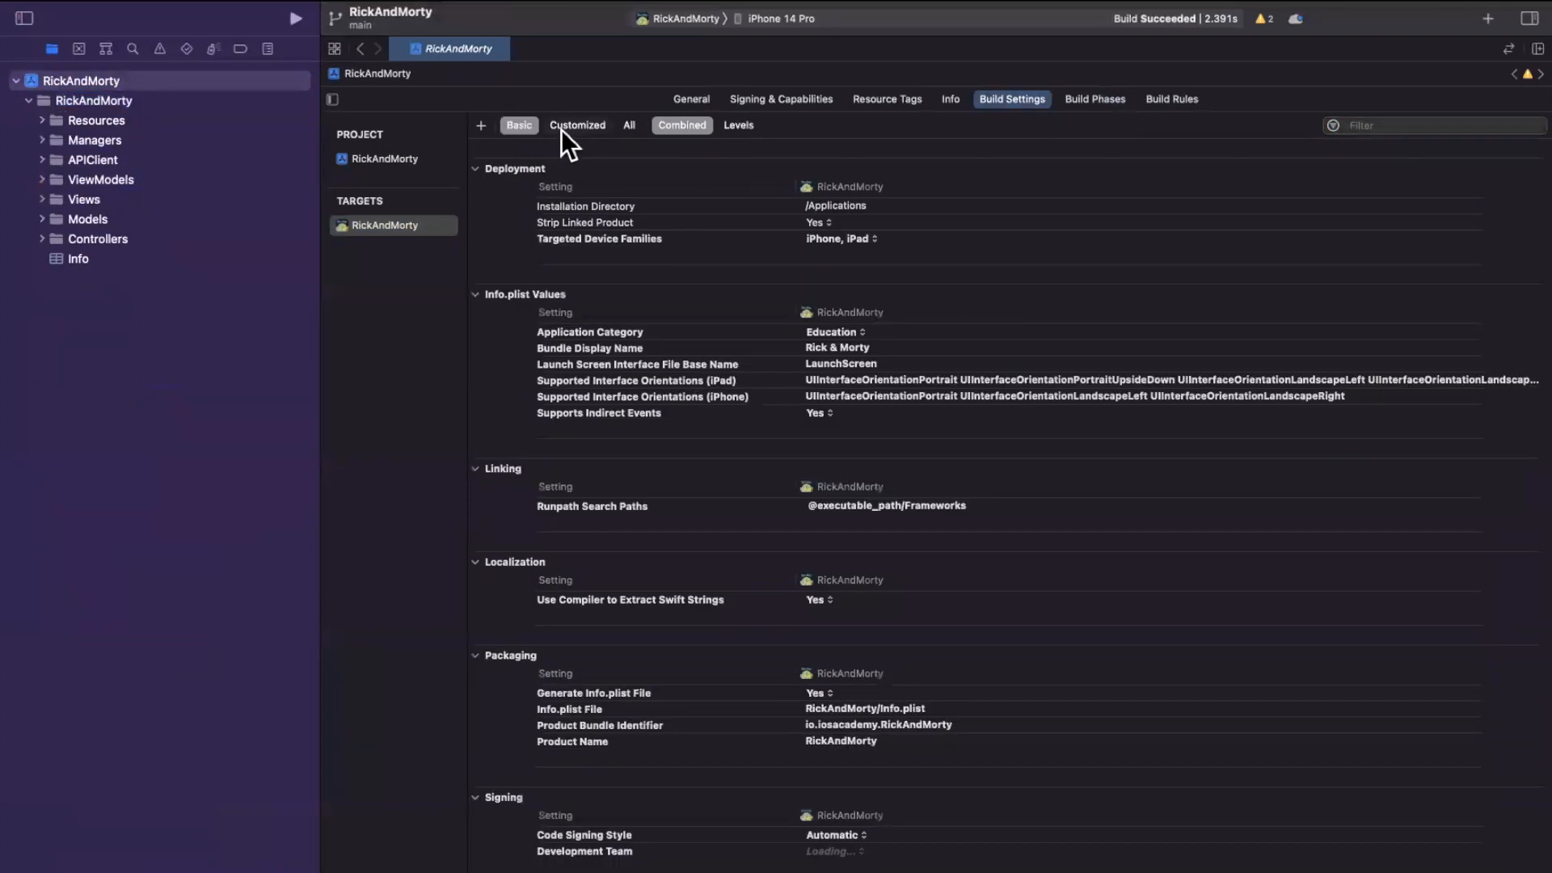
{"action": "left_click", "coordinate": [629, 125]}
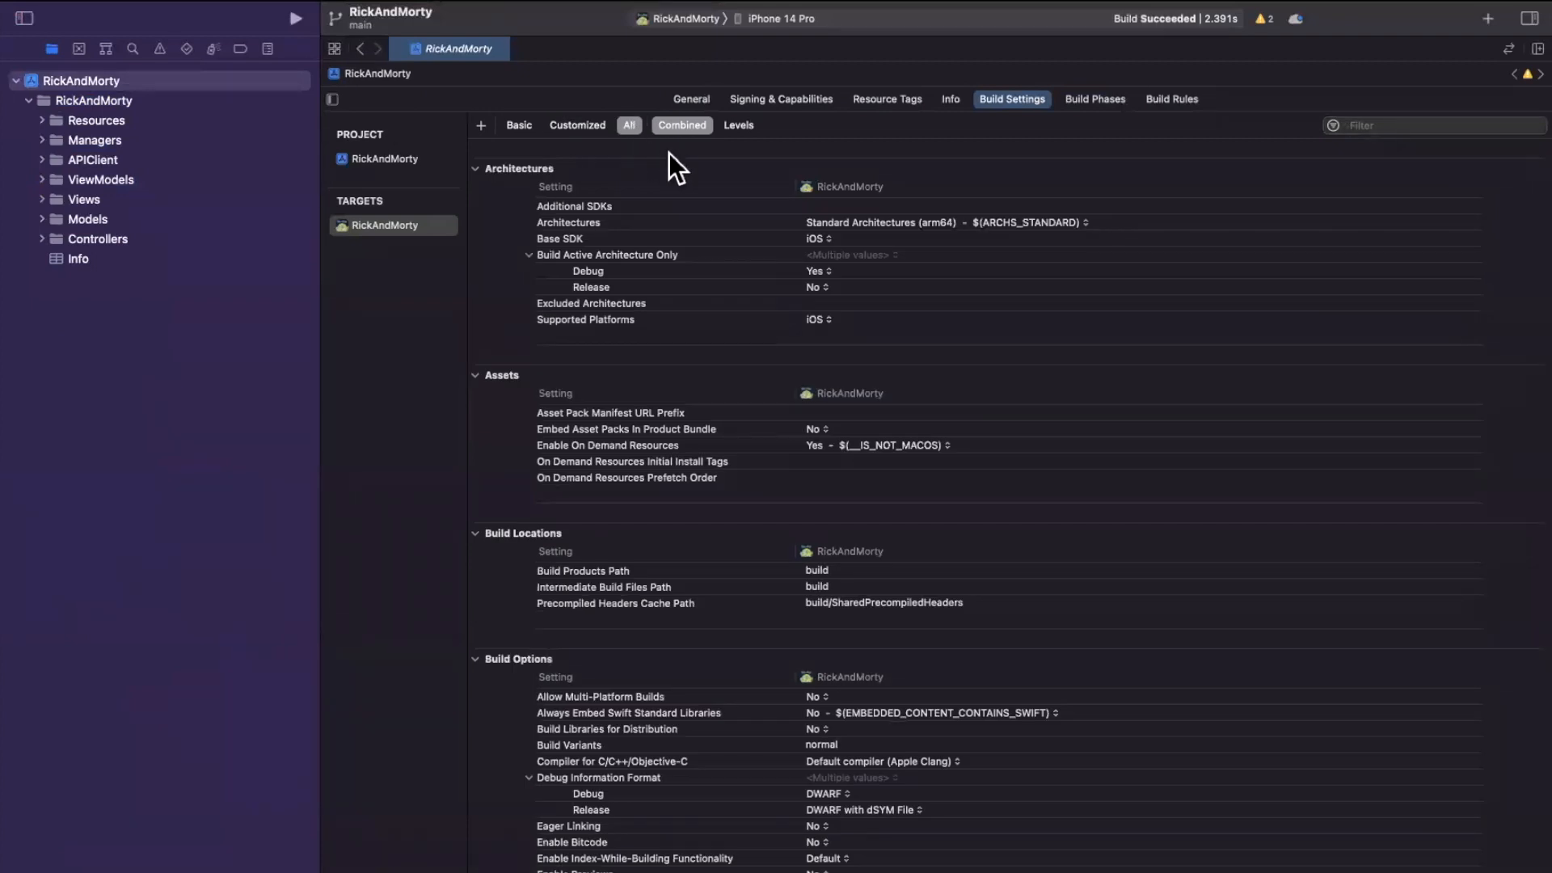
{"action": "mouse_move", "coordinate": [688, 204]}
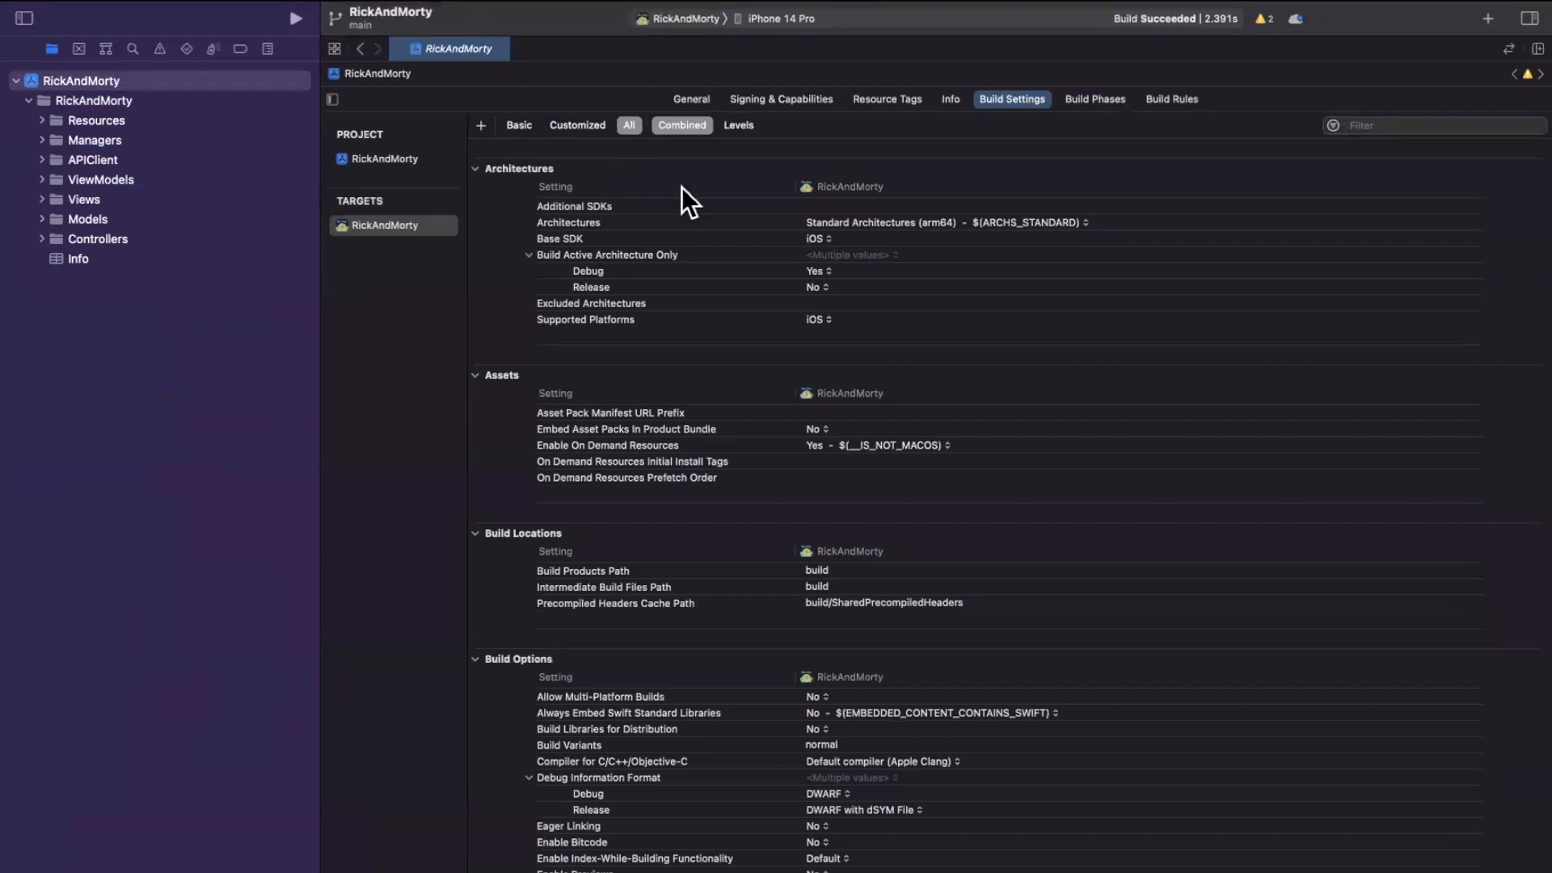
{"action": "left_click", "coordinate": [1416, 124]}
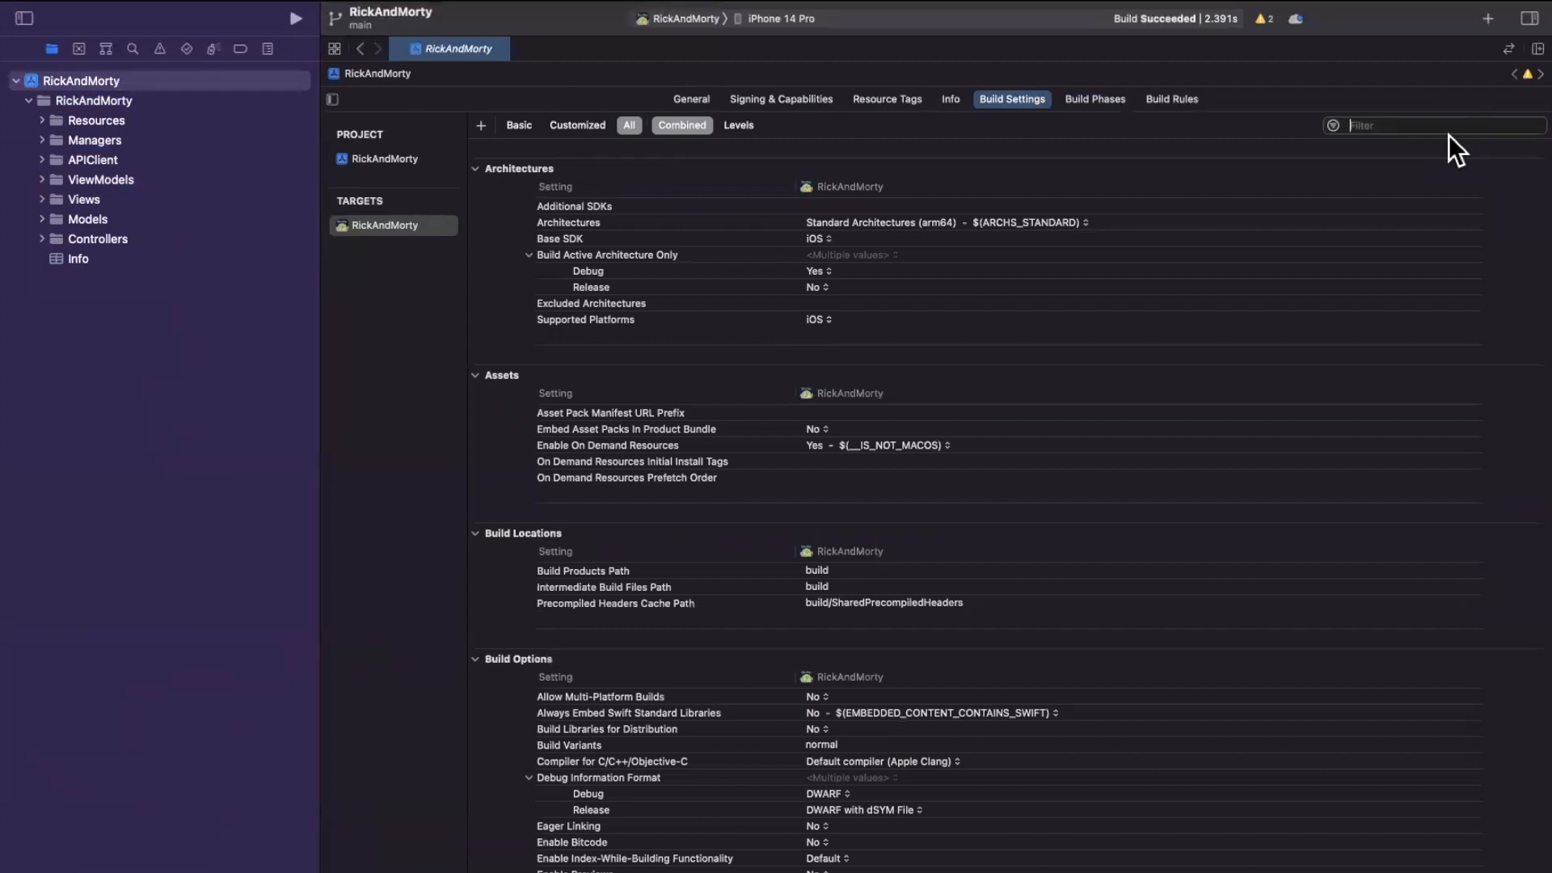
Filter build settings to 'other l' and start editing Other Librarian Flags.
{"action": "type", "text": "other l"}
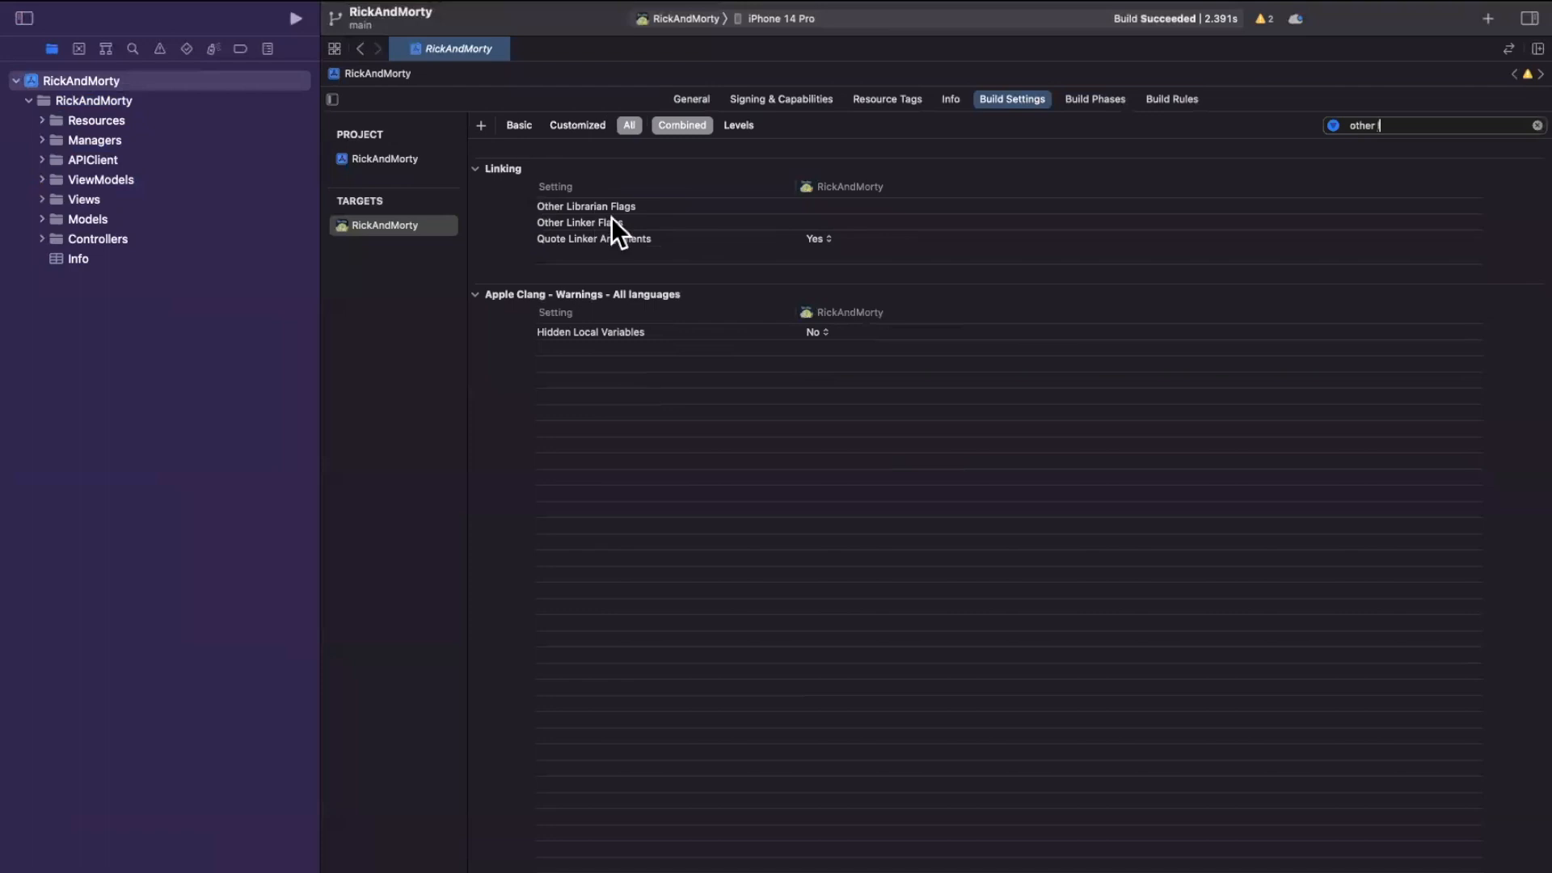
{"action": "mouse_move", "coordinate": [632, 230]}
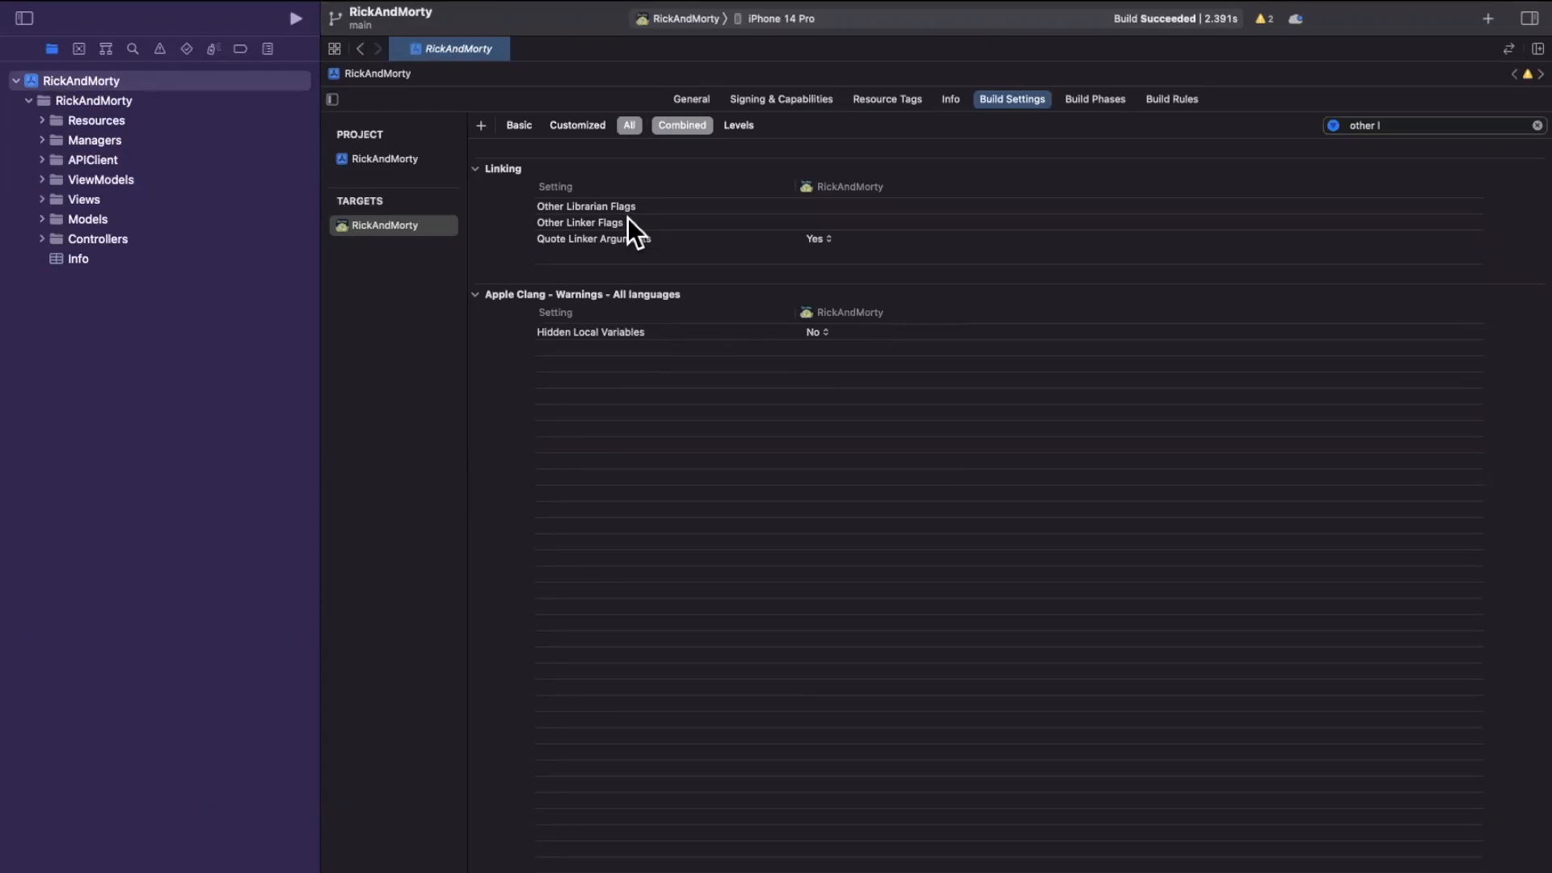
{"action": "key", "text": "Backspace"}
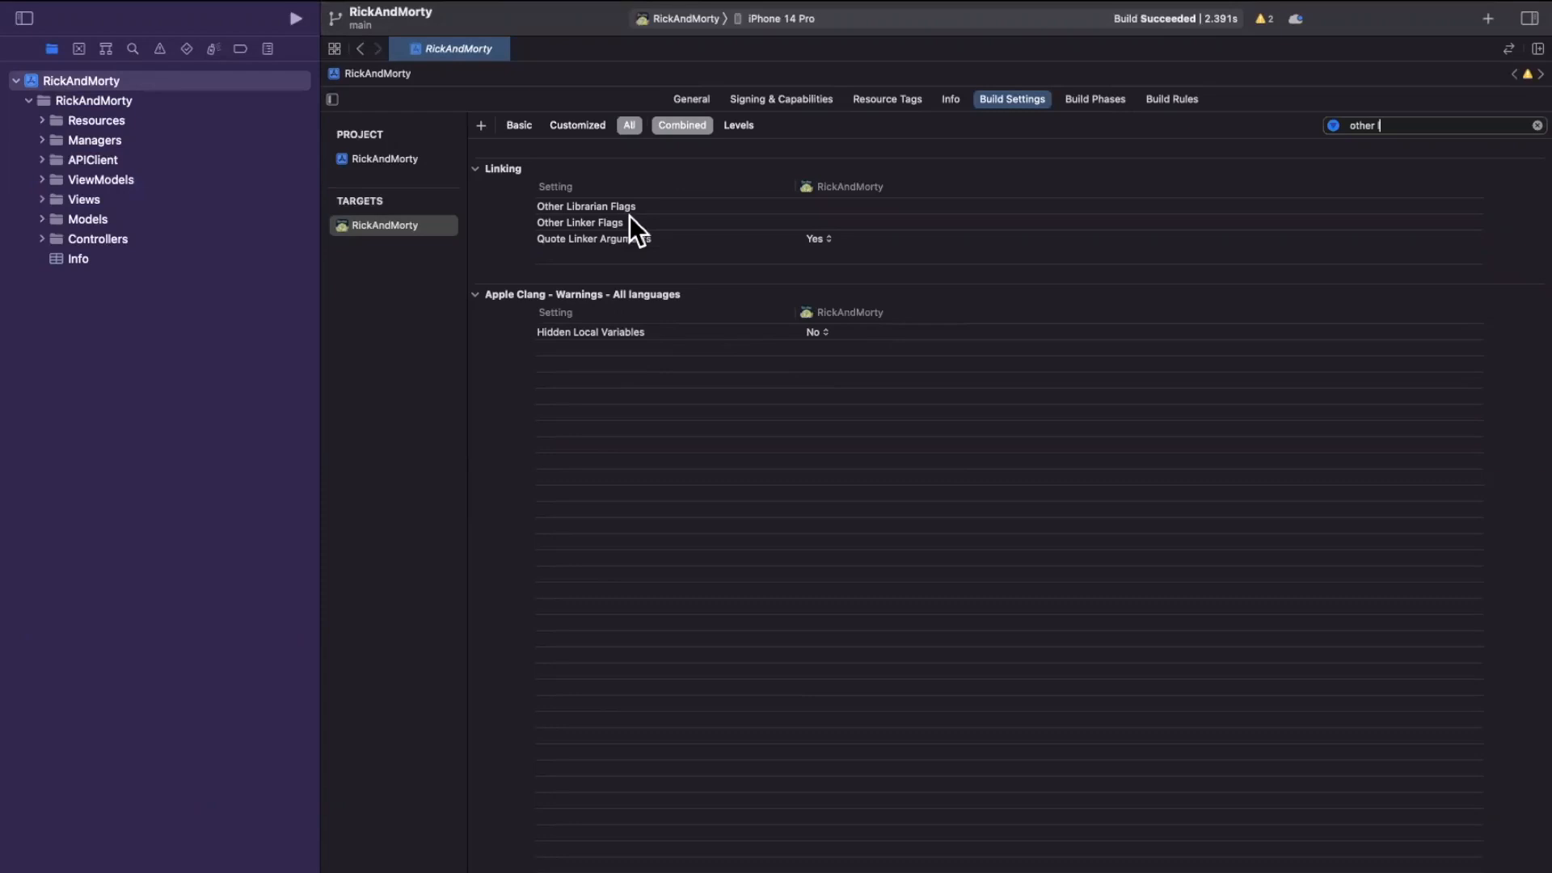
{"action": "left_click", "coordinate": [580, 221]}
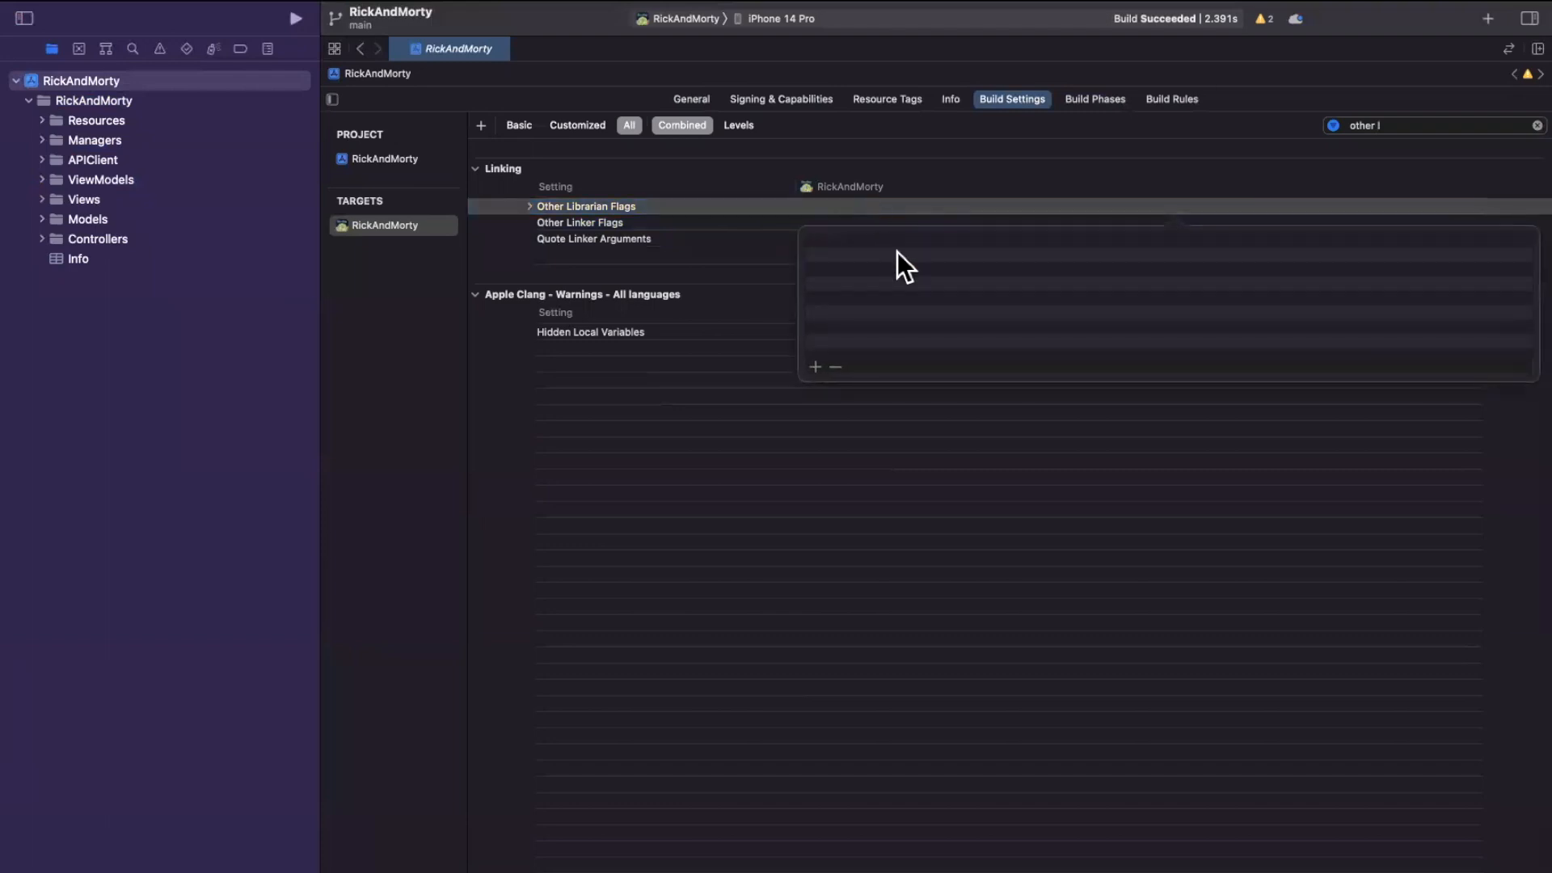
{"action": "mouse_move", "coordinate": [821, 386]}
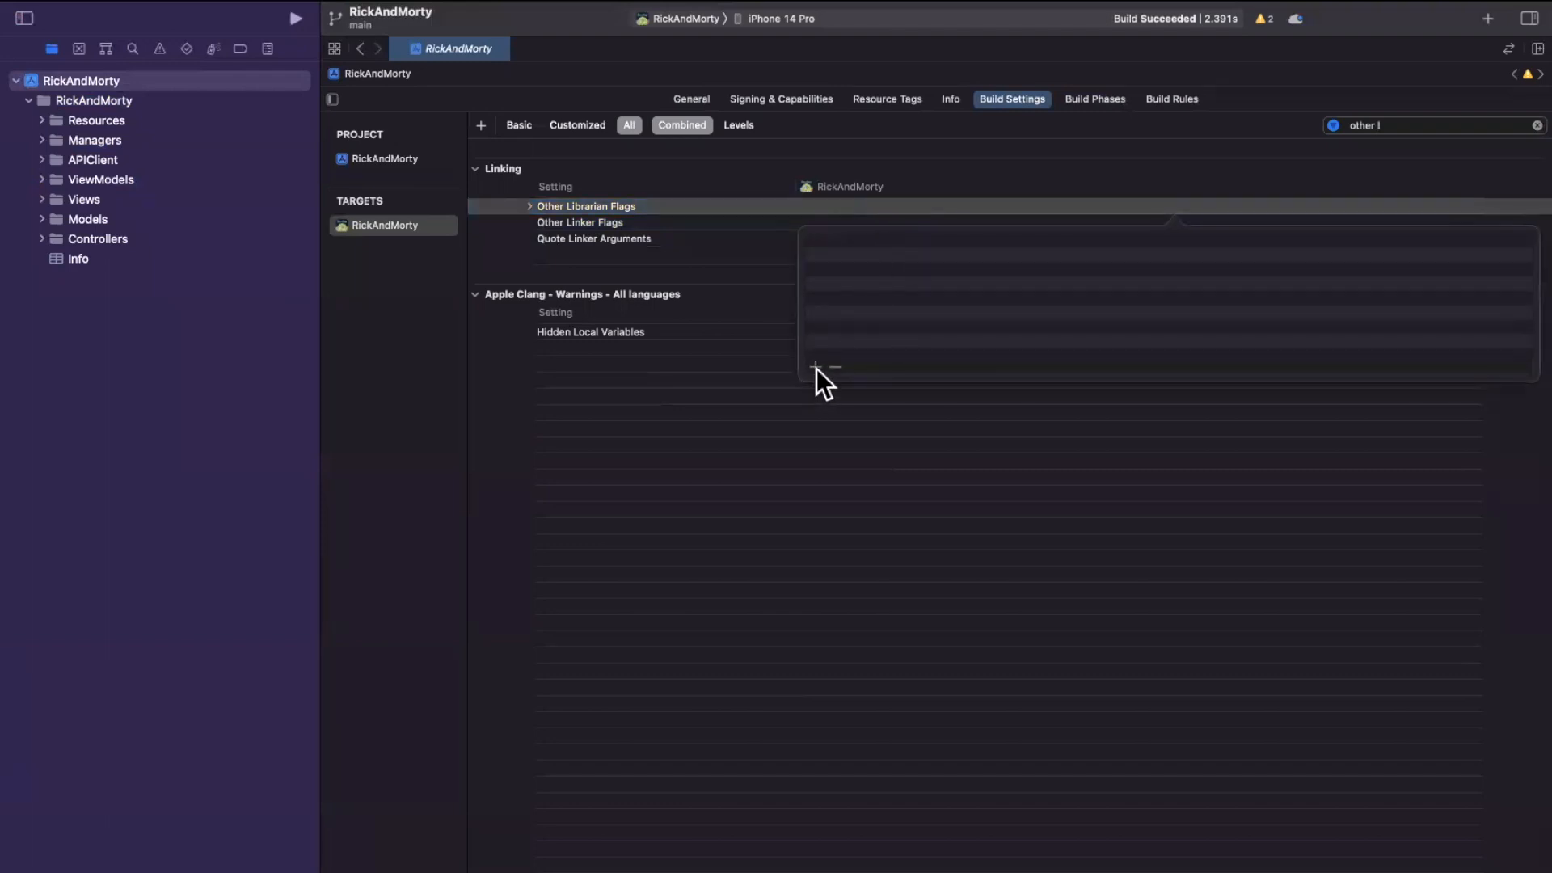
Enter '-WLinkingC true' as the first Other Librarian Flags value and add a second row.
{"action": "left_click", "coordinate": [821, 356]}
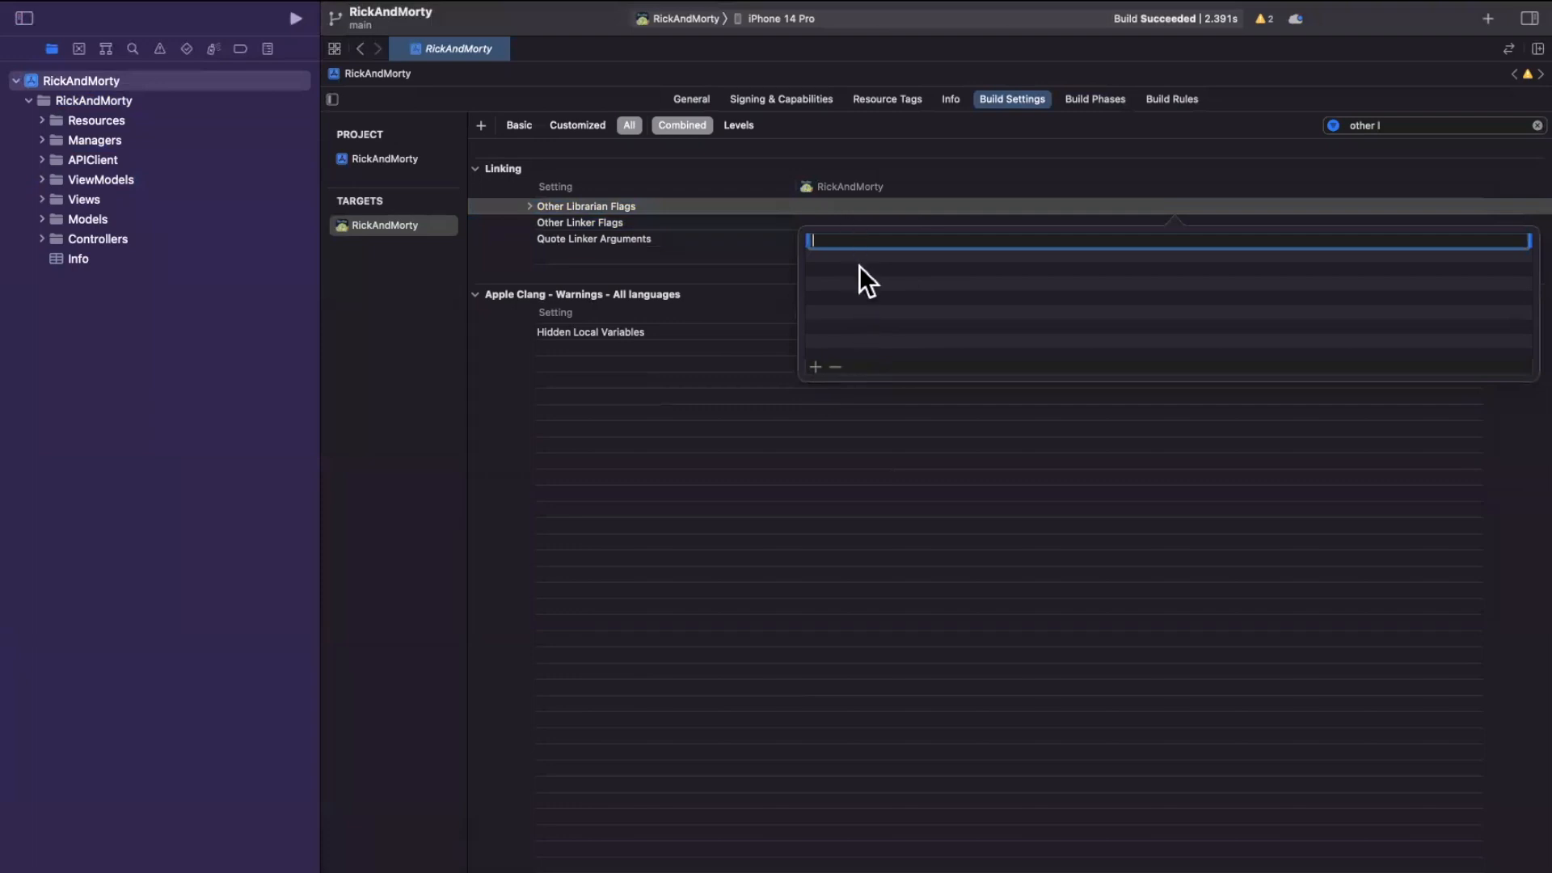
{"action": "type", "text": "-"}
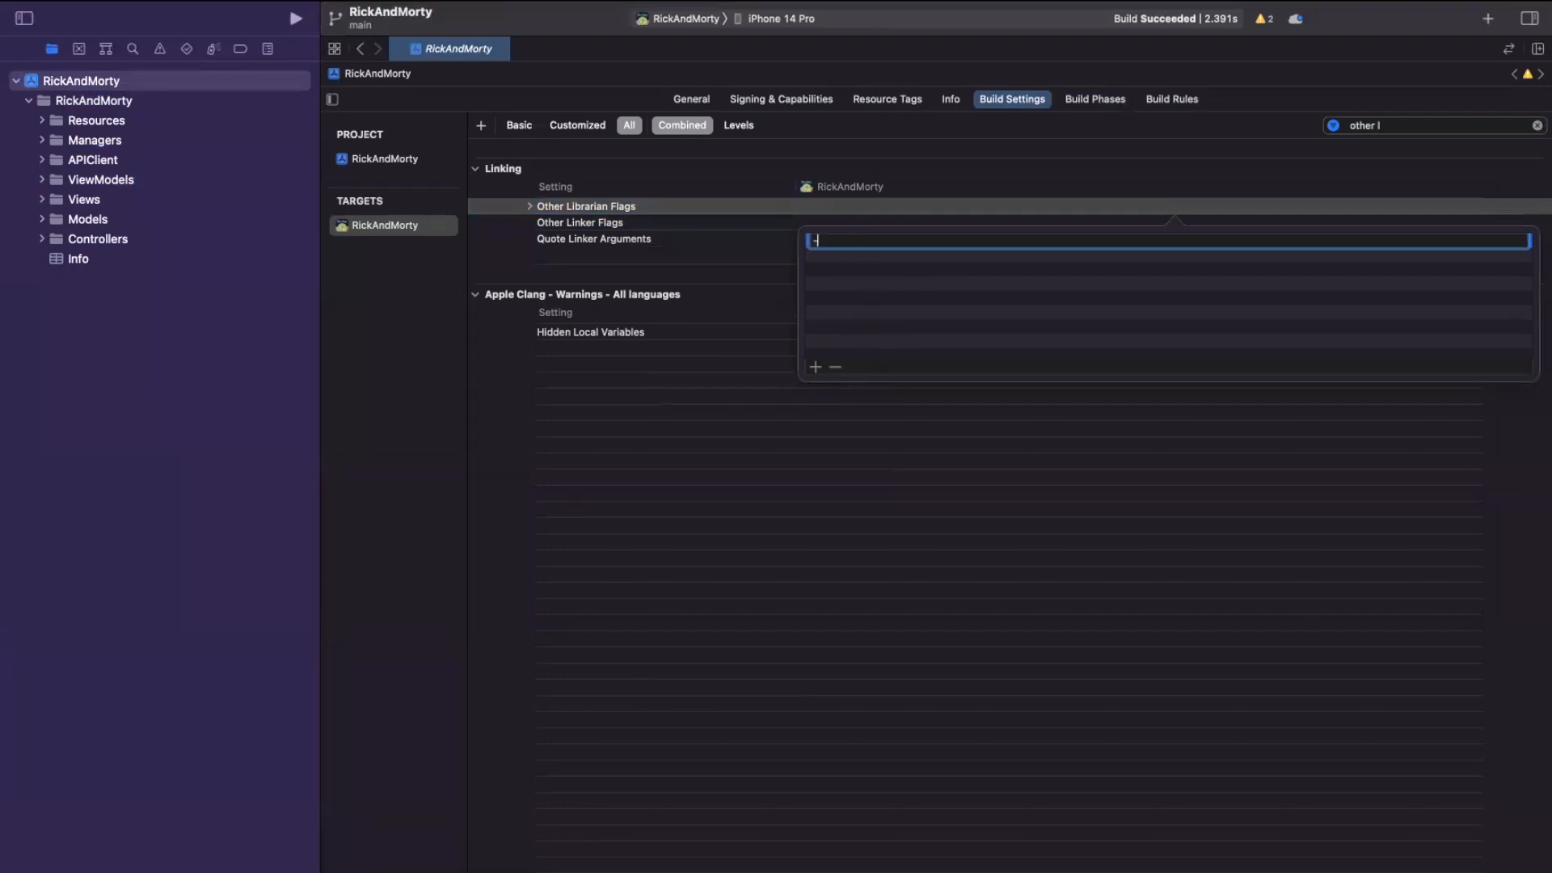
{"action": "type", "text": "-w"}
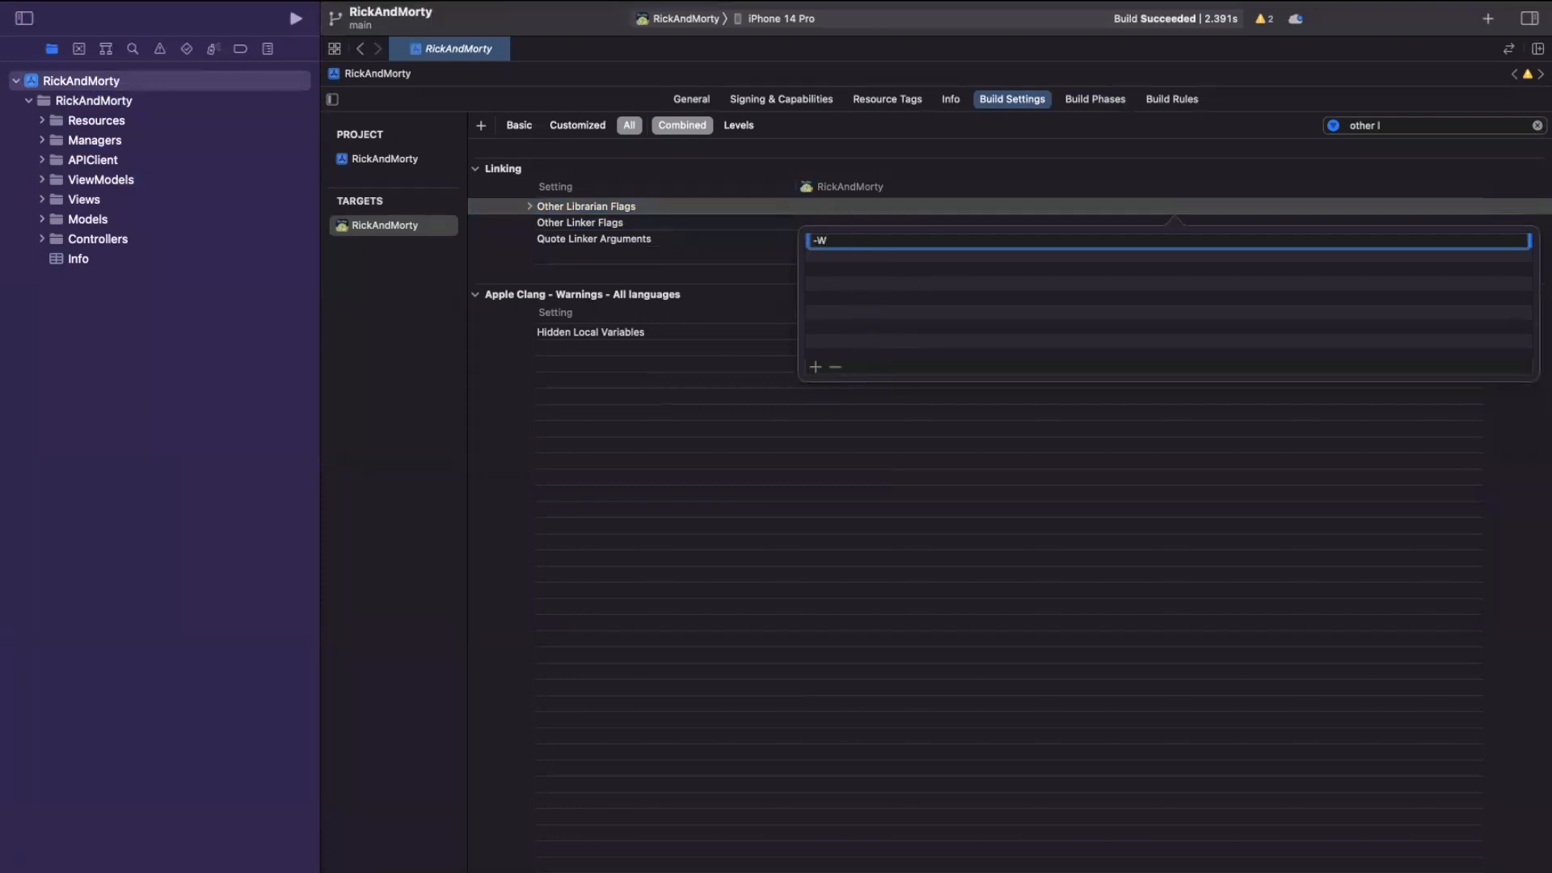
{"action": "type", "text": "Linking"}
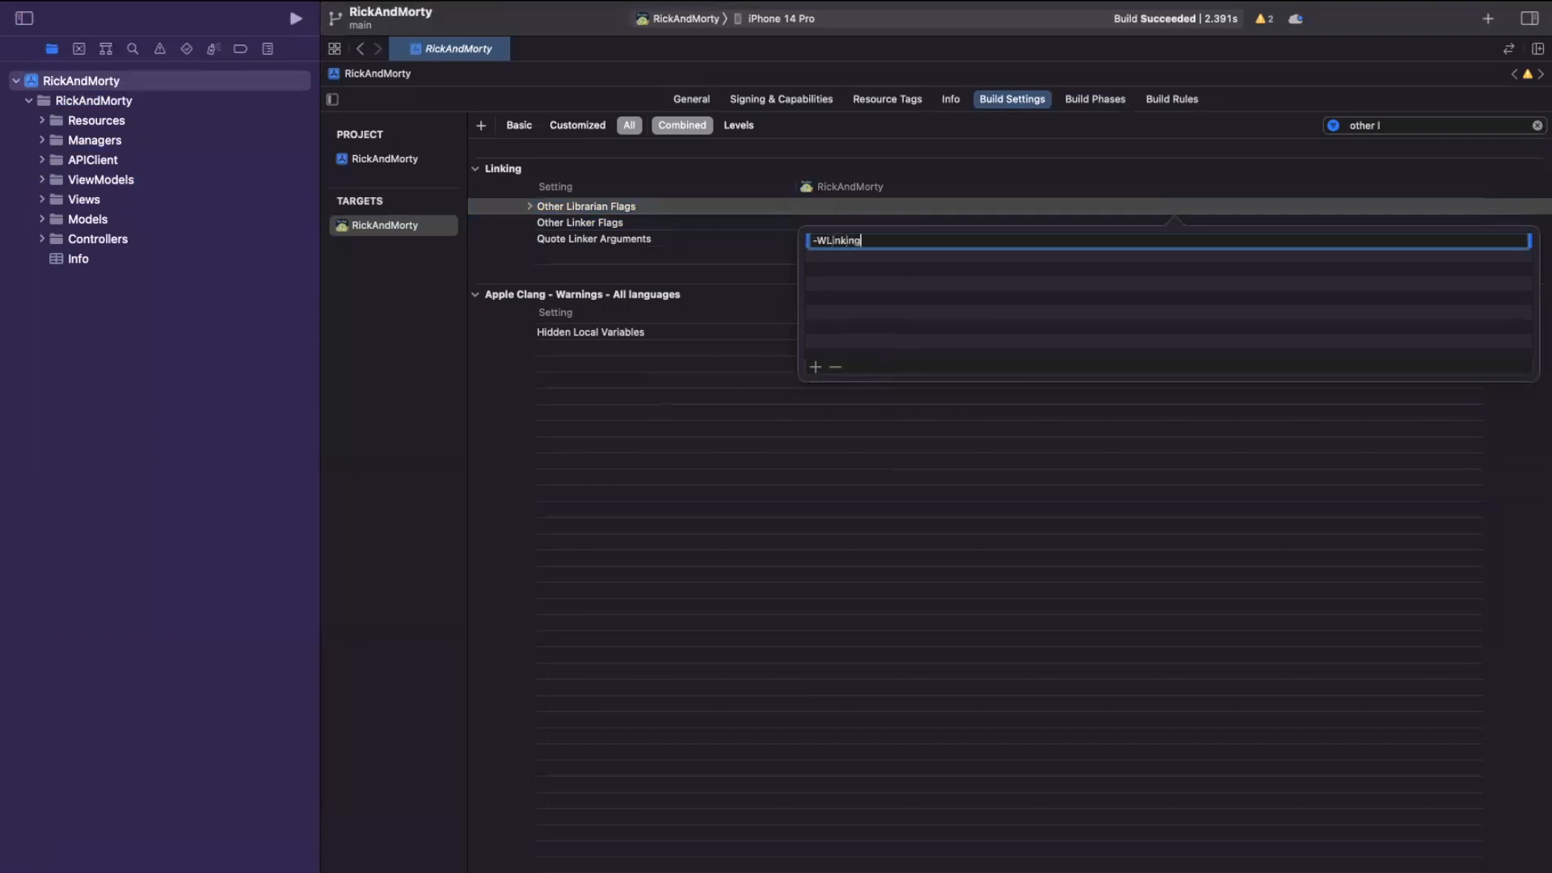
{"action": "type", "text": "C true"}
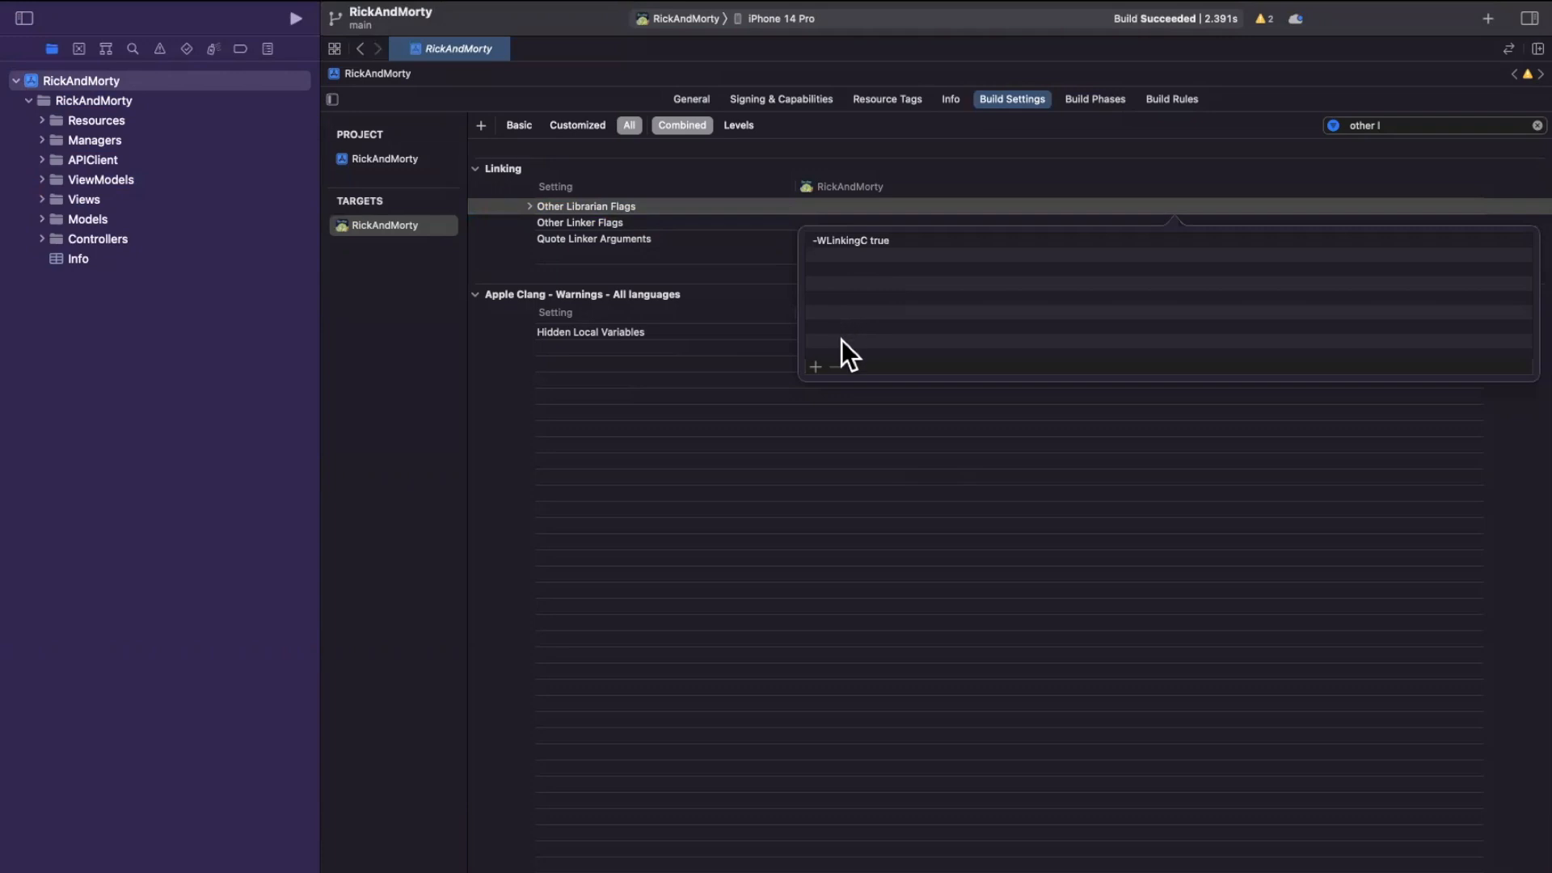
{"action": "left_click", "coordinate": [815, 367]}
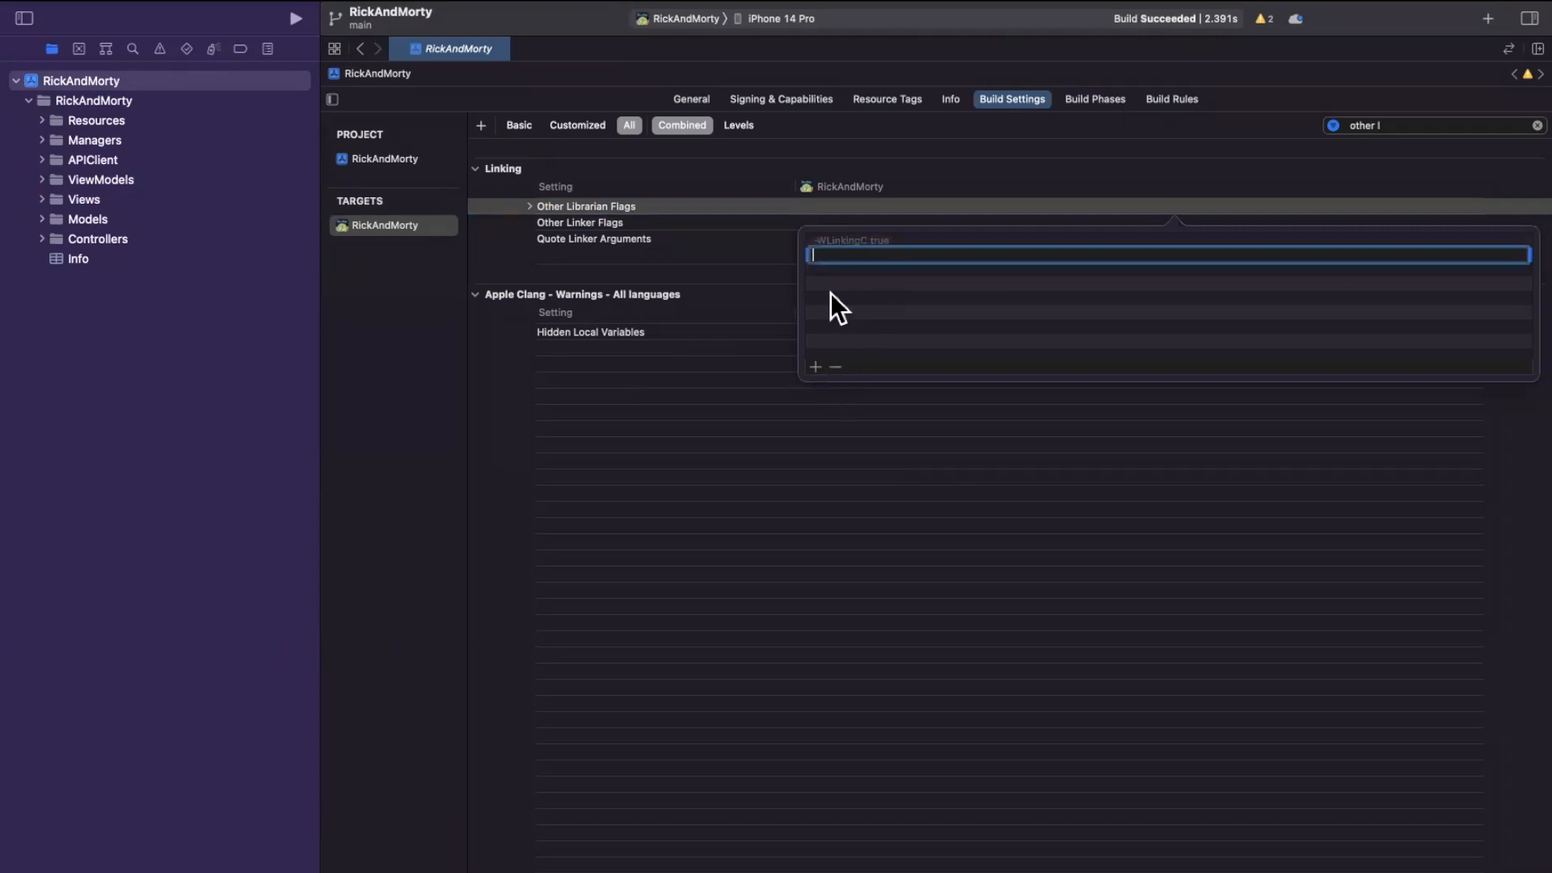
Enter '-XCBuildForPre true' as the second Other Librarian Flags value.
{"action": "type", "text": "-"}
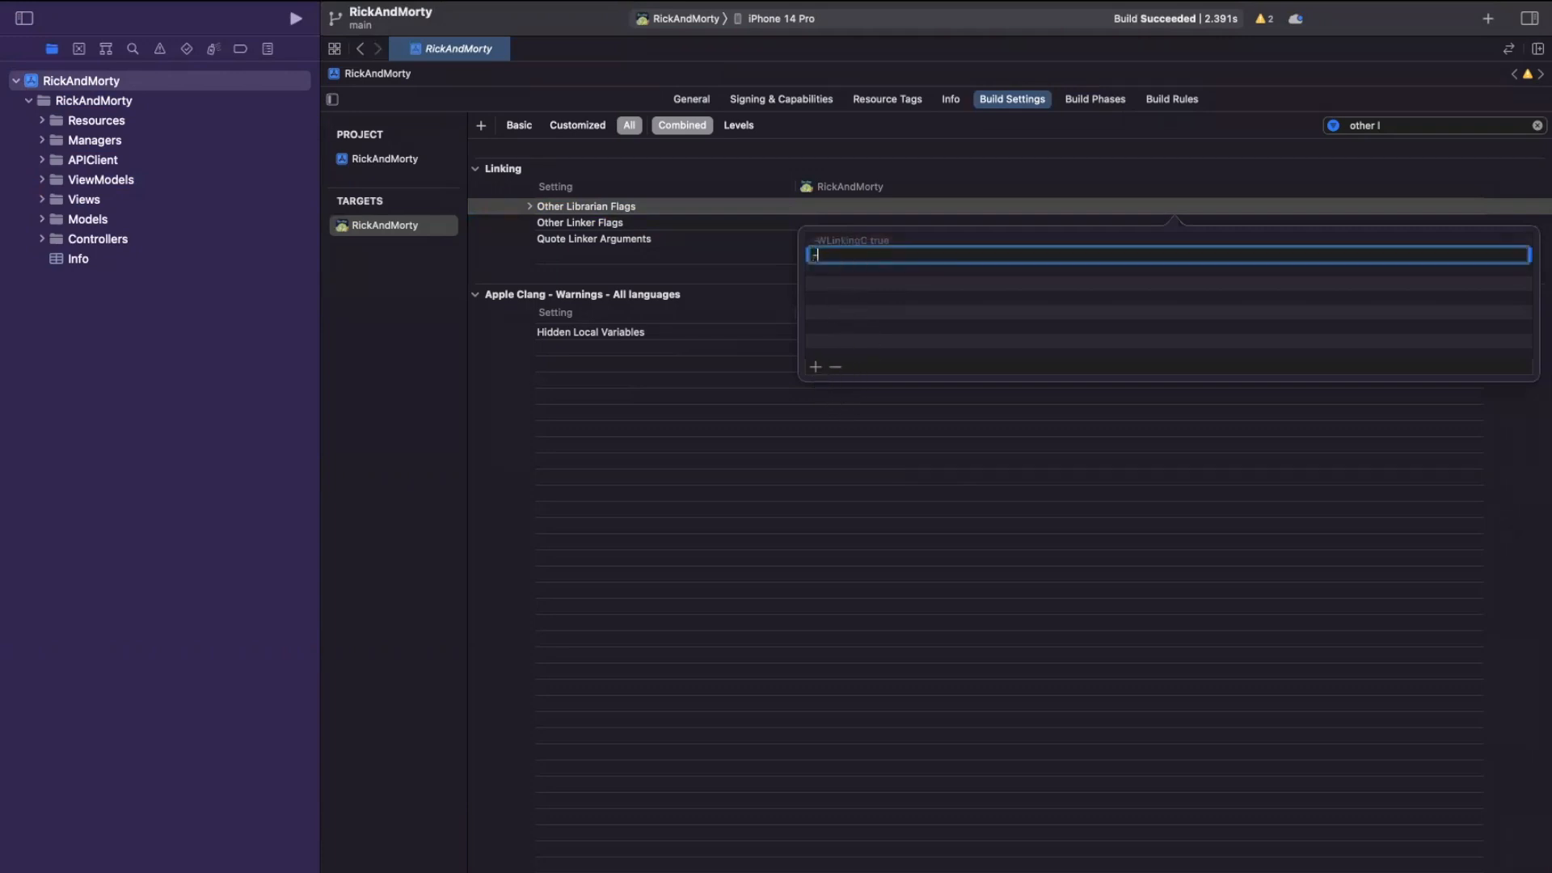
{"action": "type", "text": "-xc"}
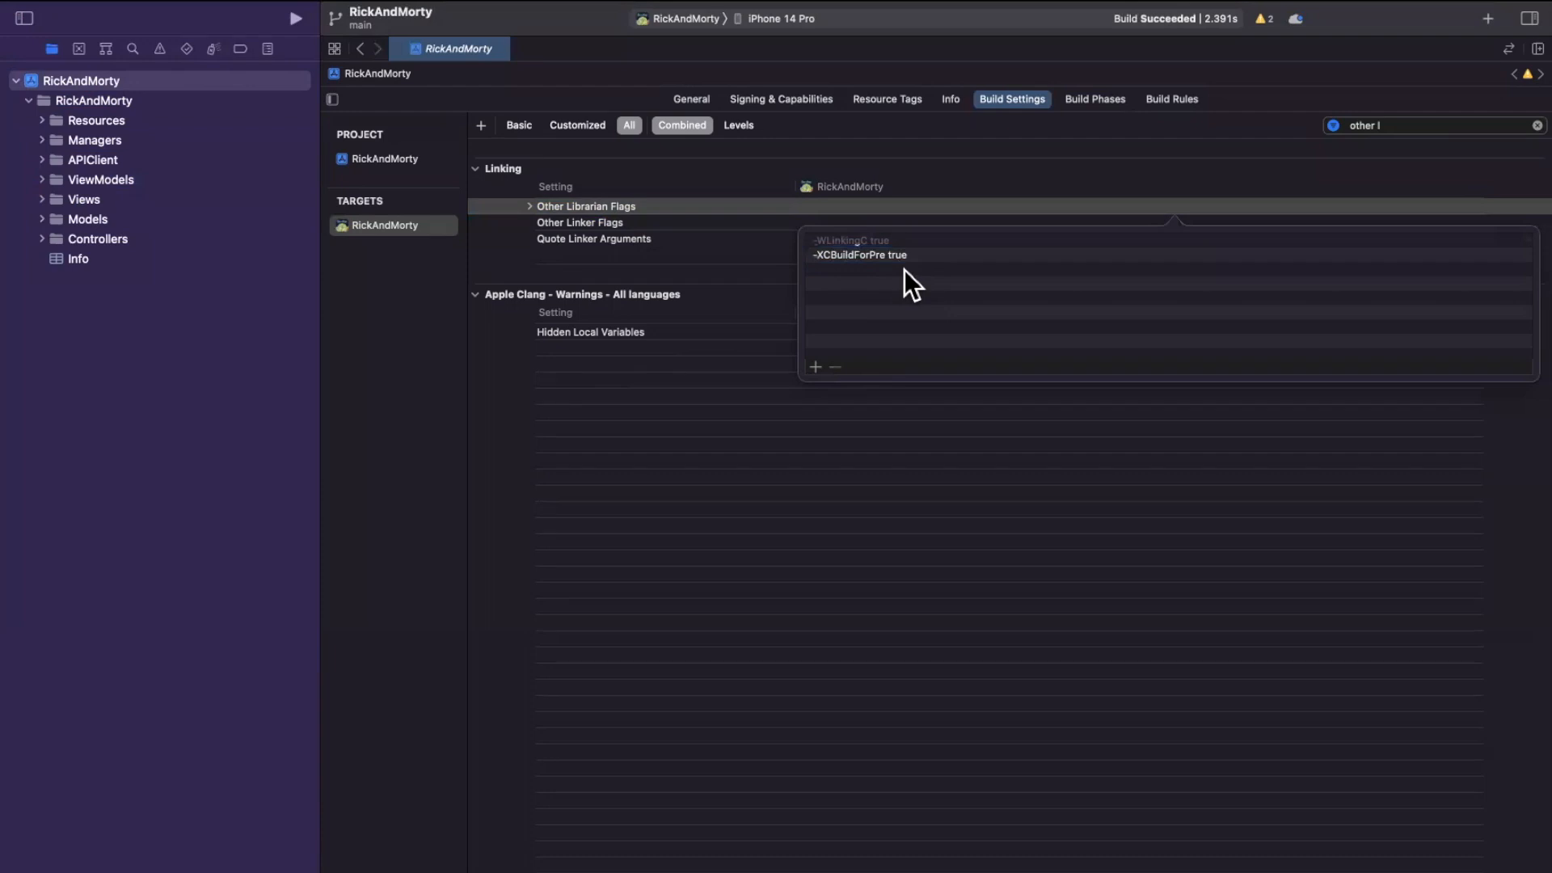
{"action": "left_click", "coordinate": [851, 240]}
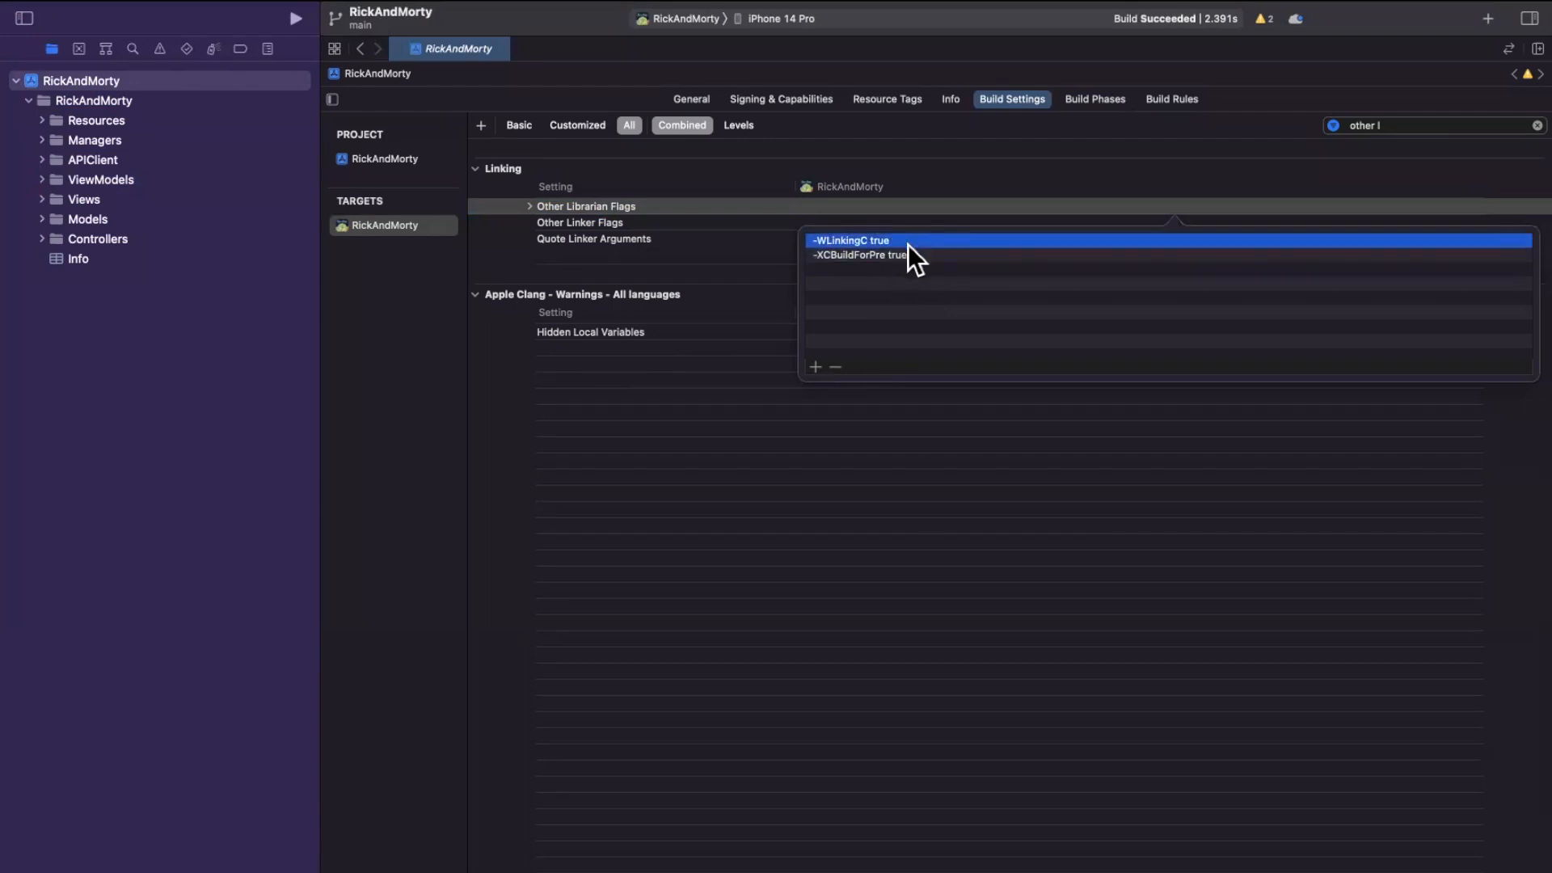
{"action": "mouse_move", "coordinate": [940, 260]}
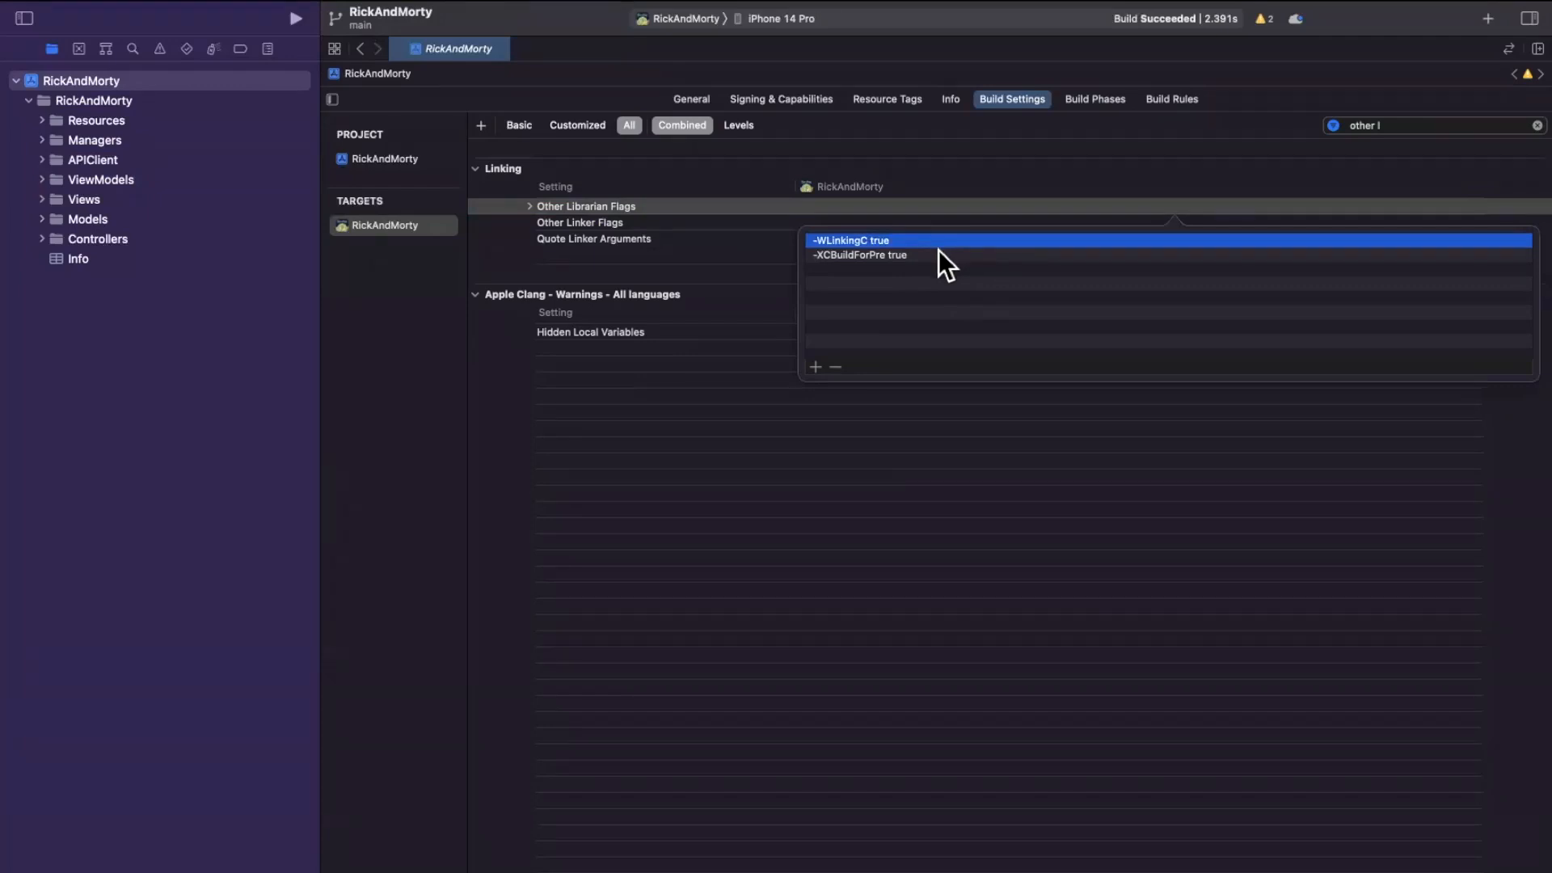
{"action": "mouse_move", "coordinate": [916, 316]}
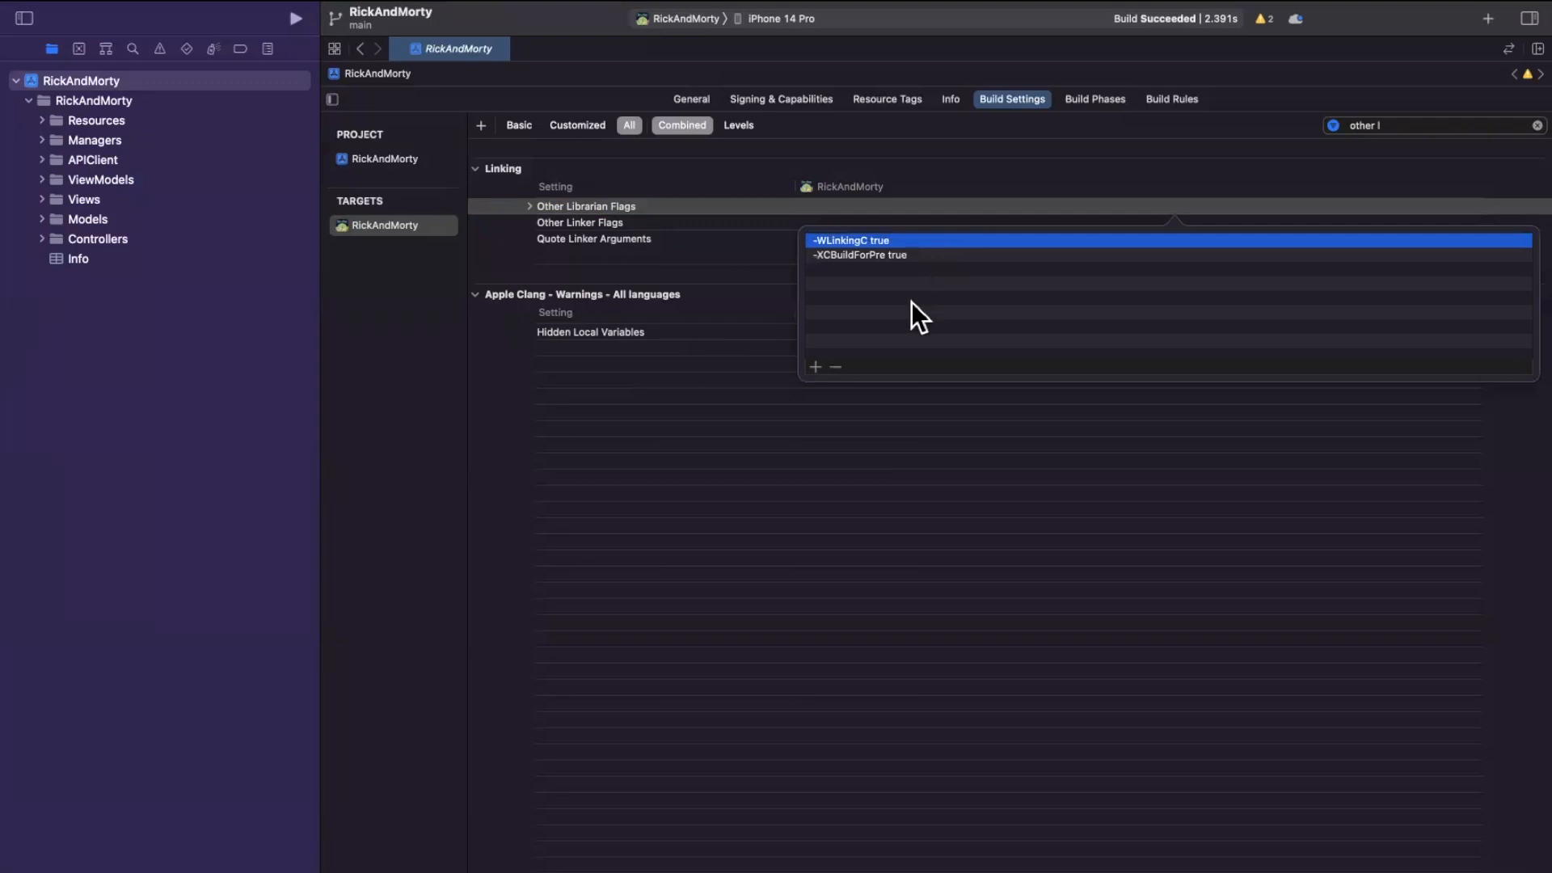
{"action": "mouse_move", "coordinate": [906, 438]}
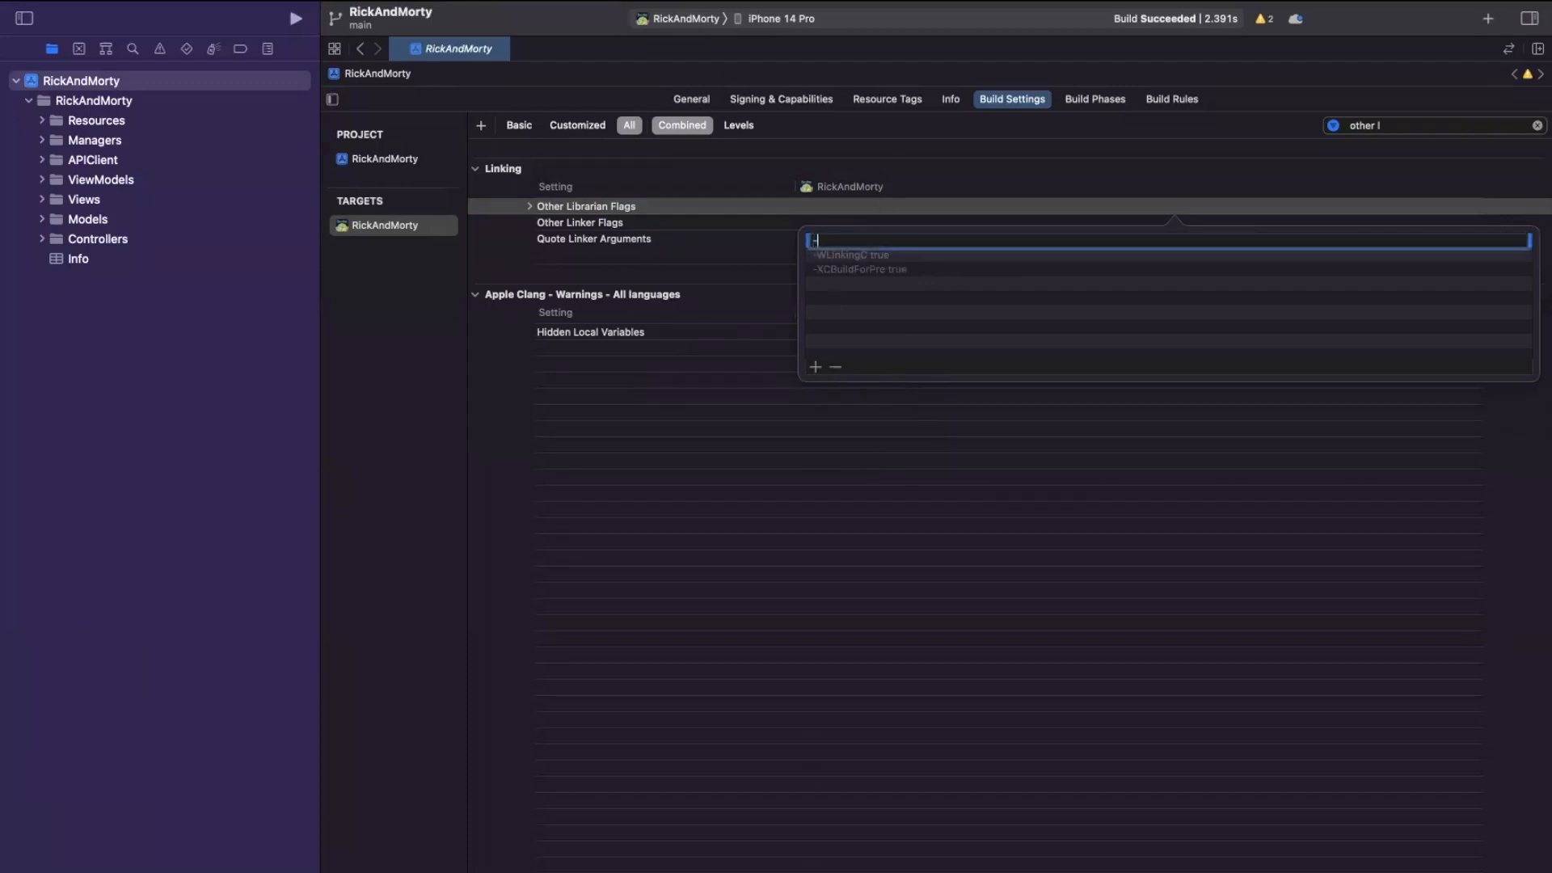
Enter '-XCExpApple true' as the third Other Librarian Flags value.
{"action": "type", "text": "-XCE"}
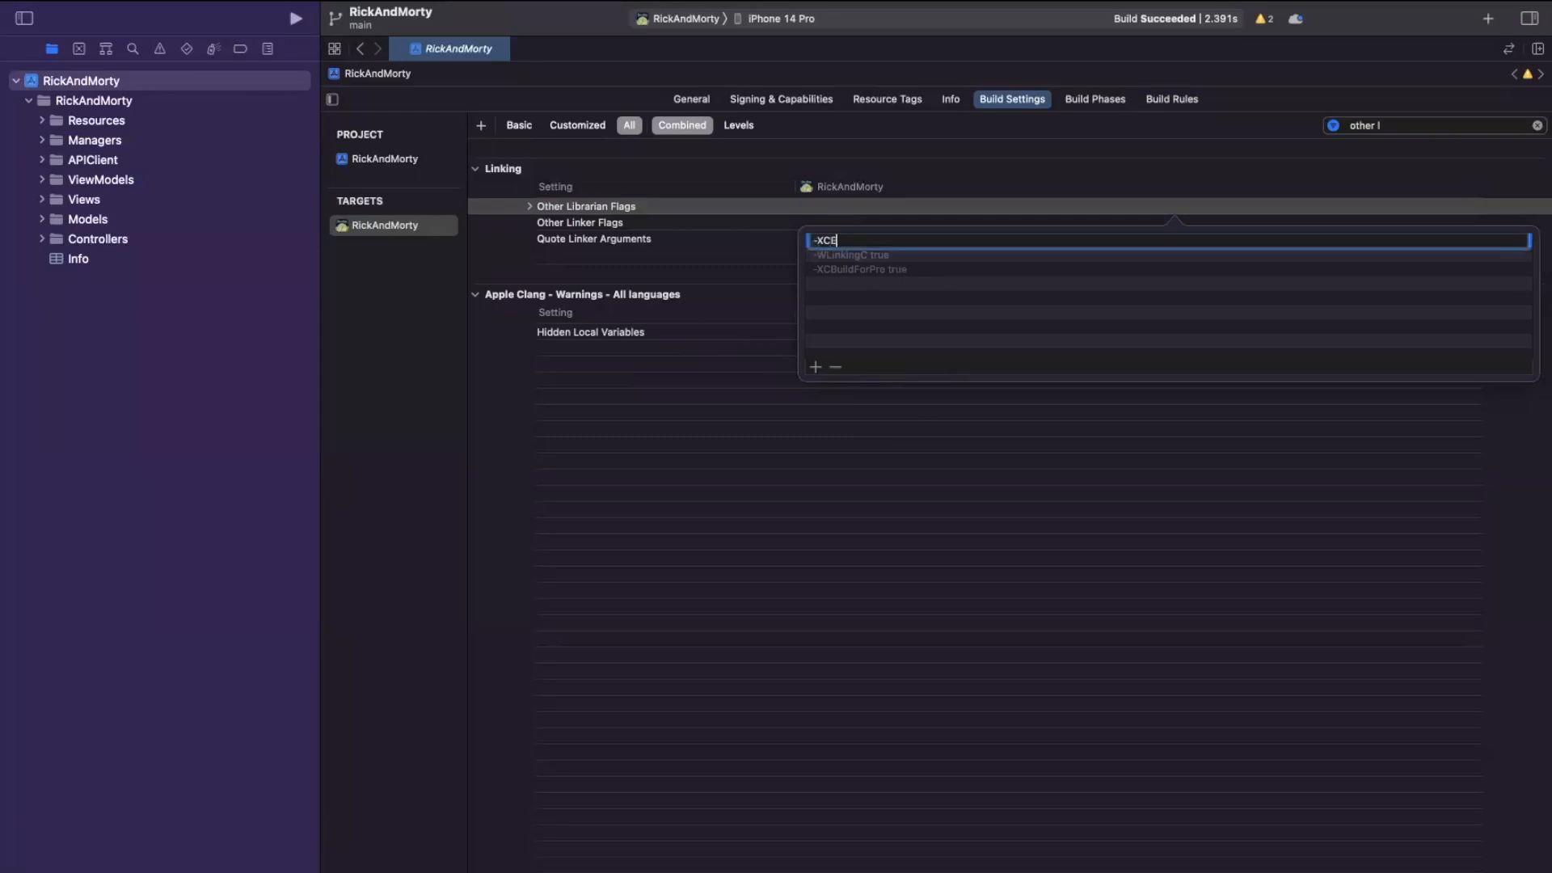
{"action": "type", "text": "xpApple true"}
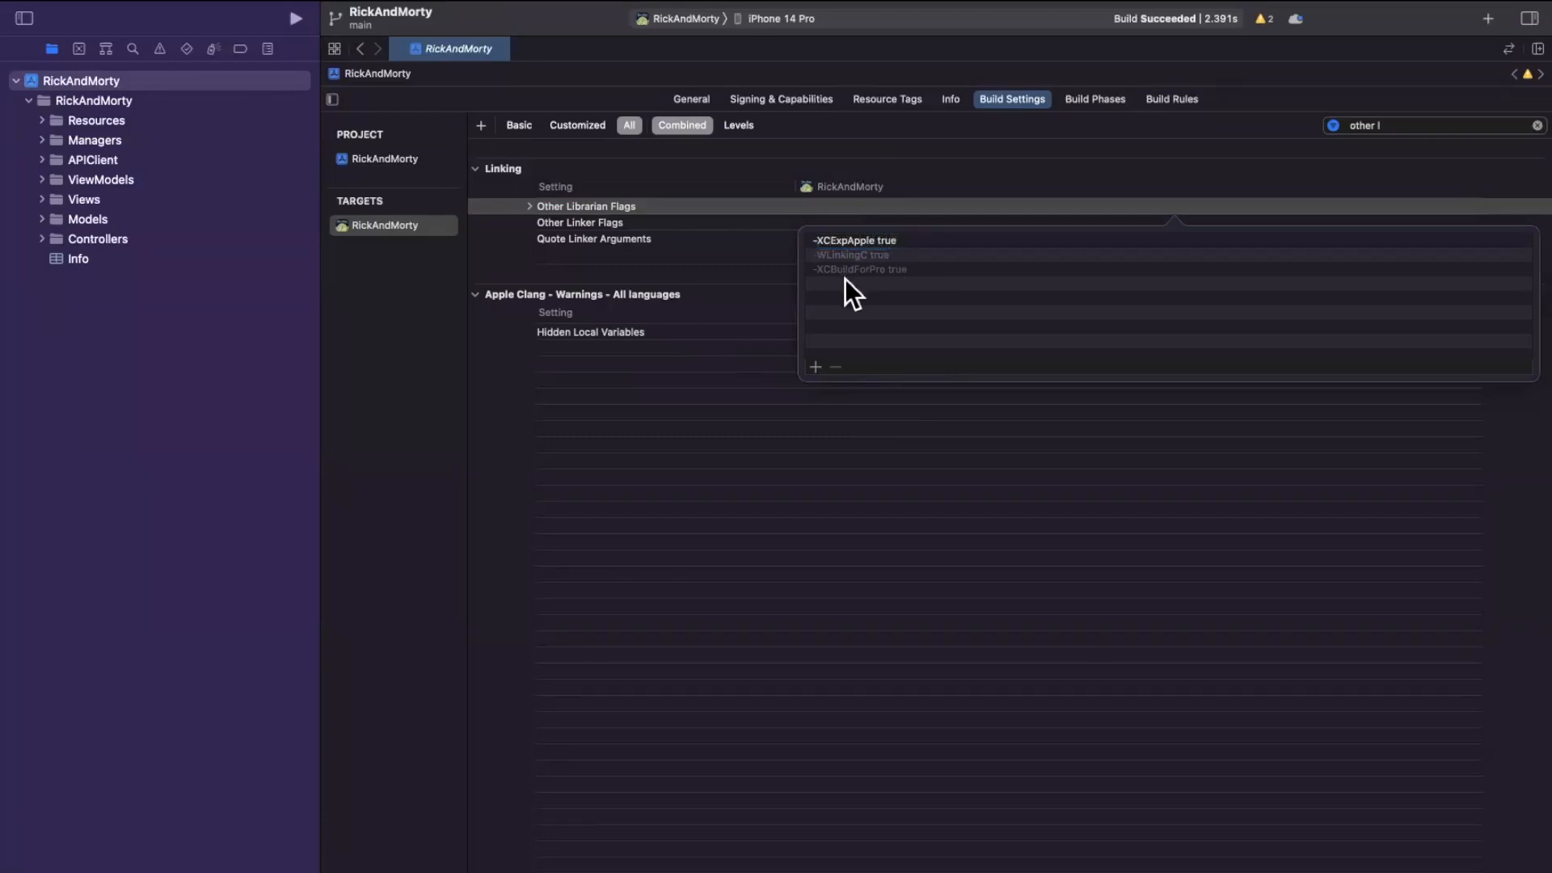
{"action": "left_click", "coordinate": [871, 253]}
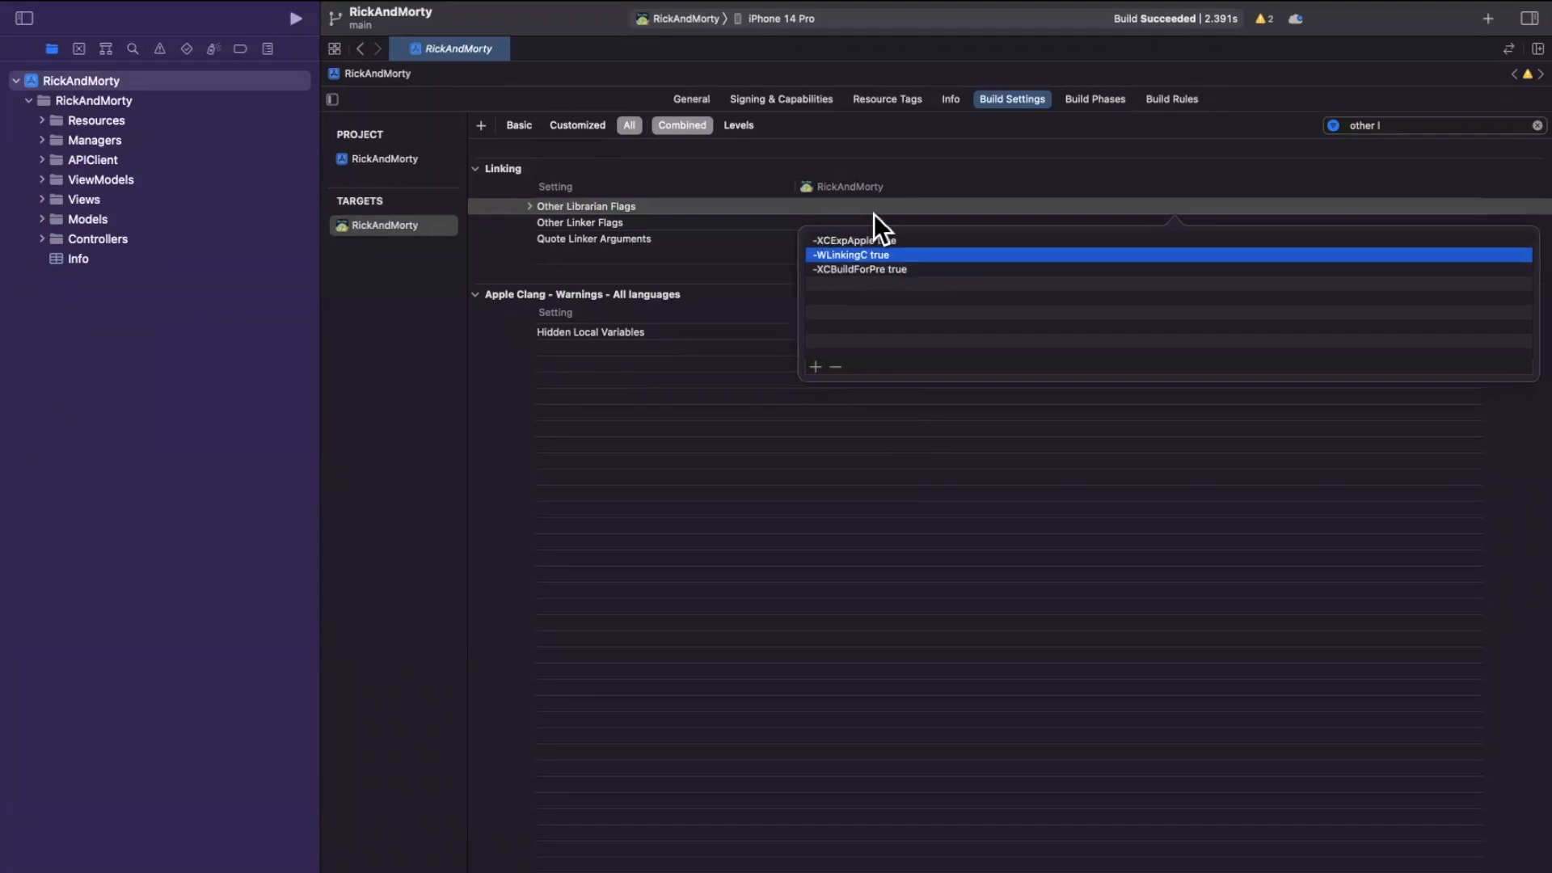
{"action": "mouse_move", "coordinate": [866, 282]}
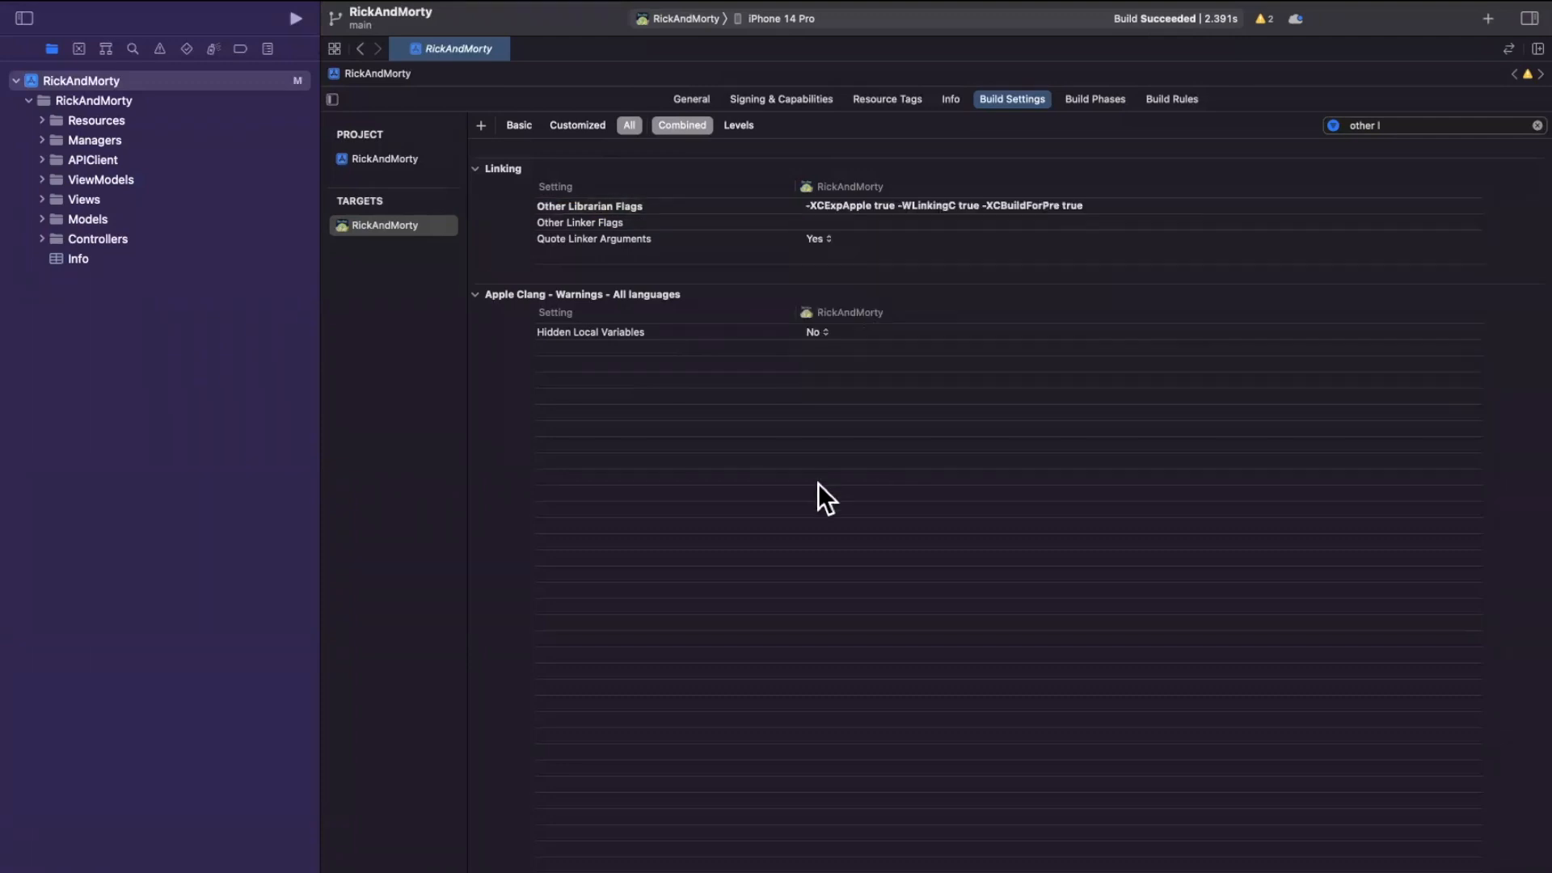
Rebuild RickAndMorty with the three librarian flags, succeeding in 0.022 s, and select Other Linker Flags.
{"action": "left_click", "coordinate": [294, 17]}
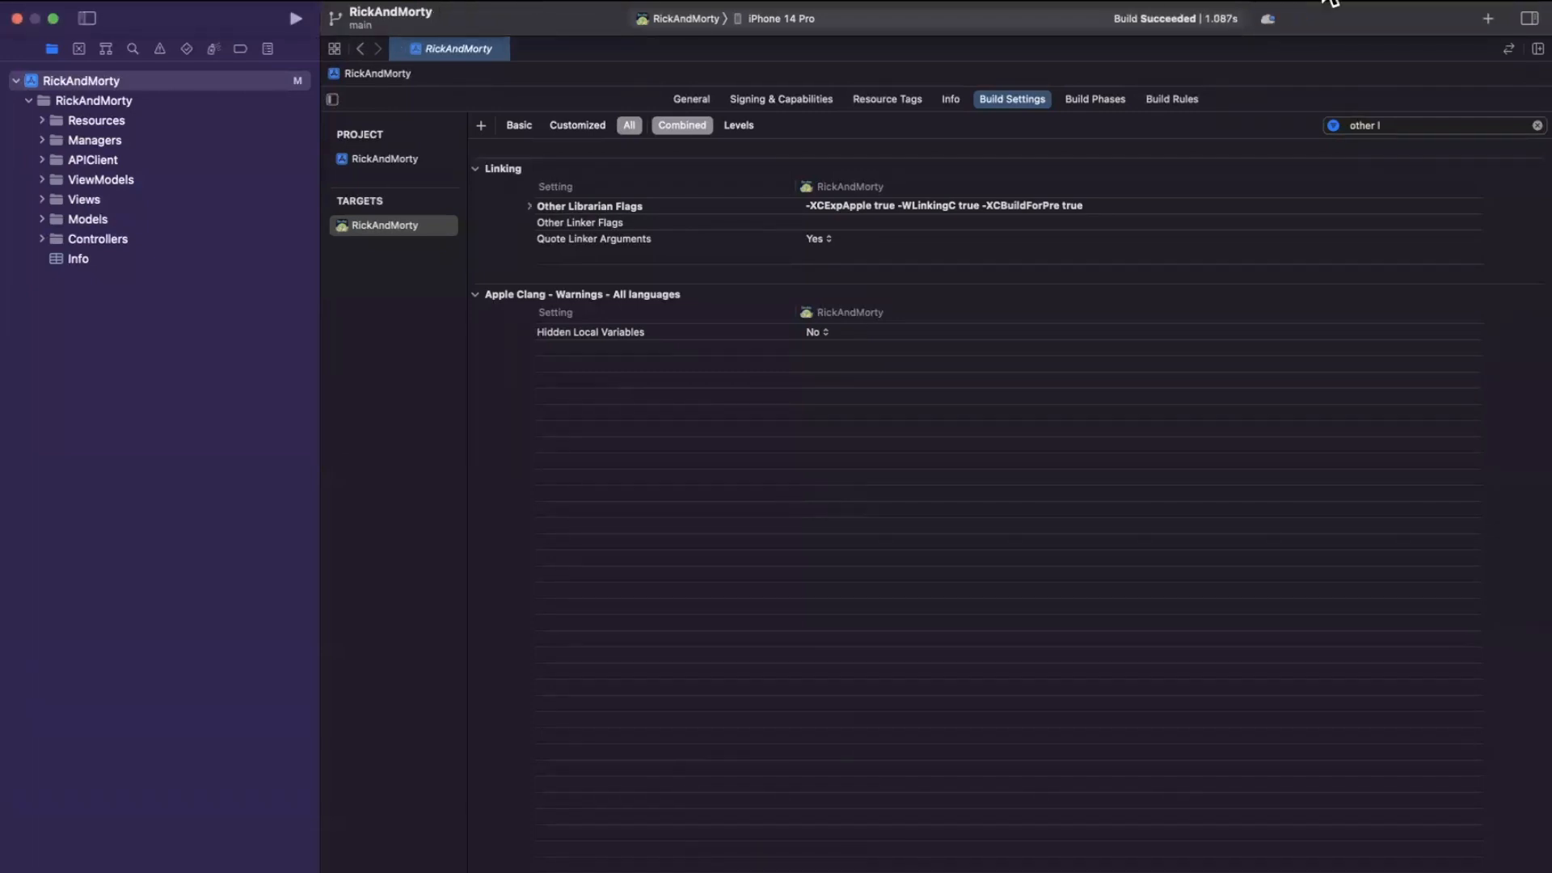
{"action": "mouse_move", "coordinate": [1311, 10]}
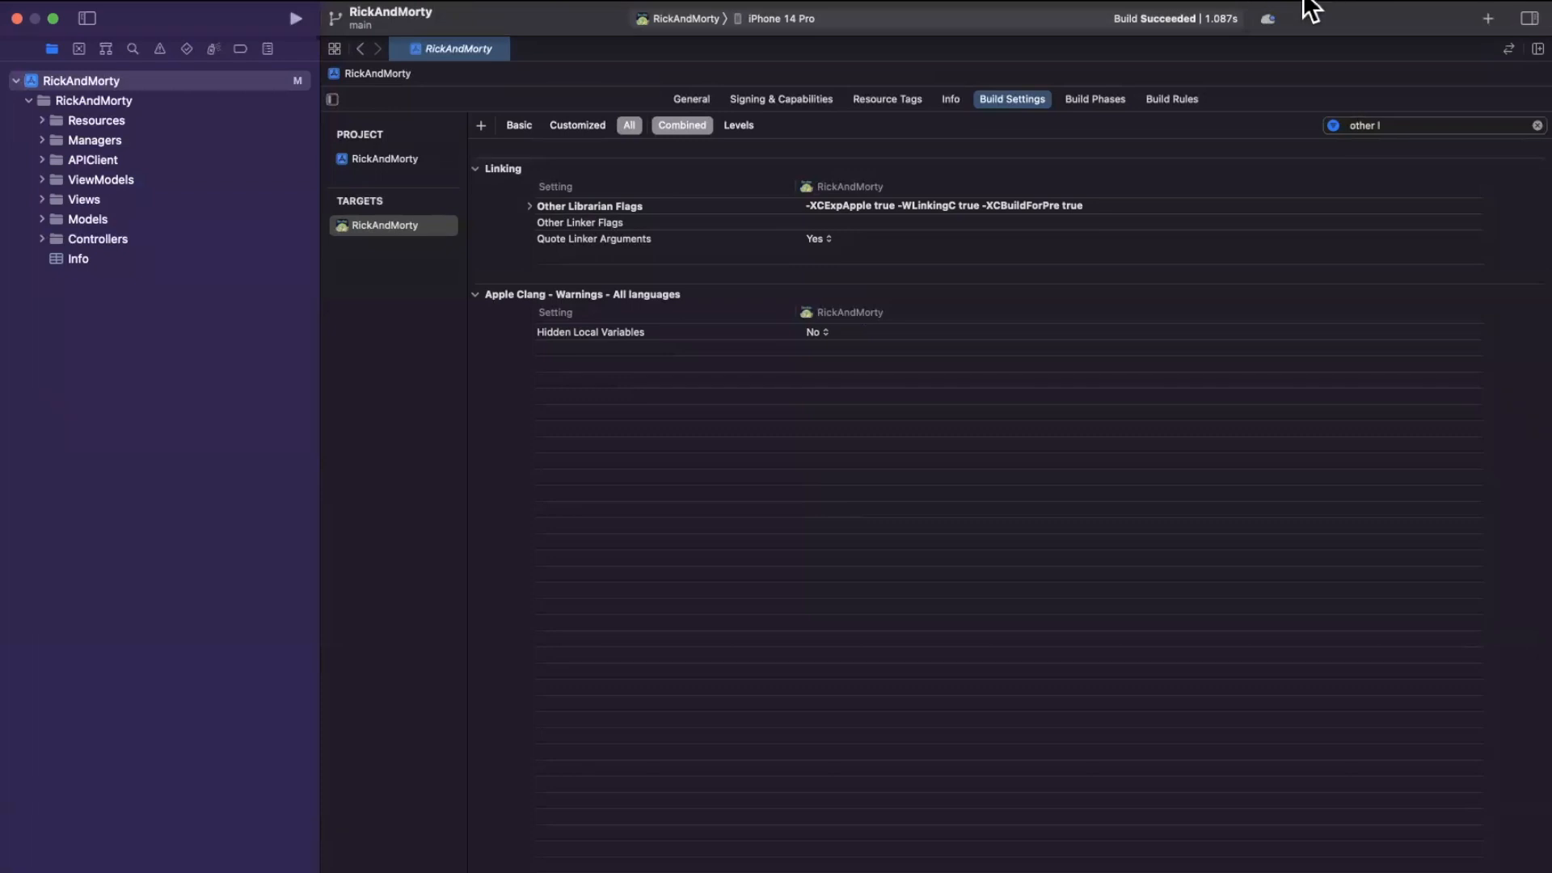
{"action": "mouse_move", "coordinate": [1222, 32]}
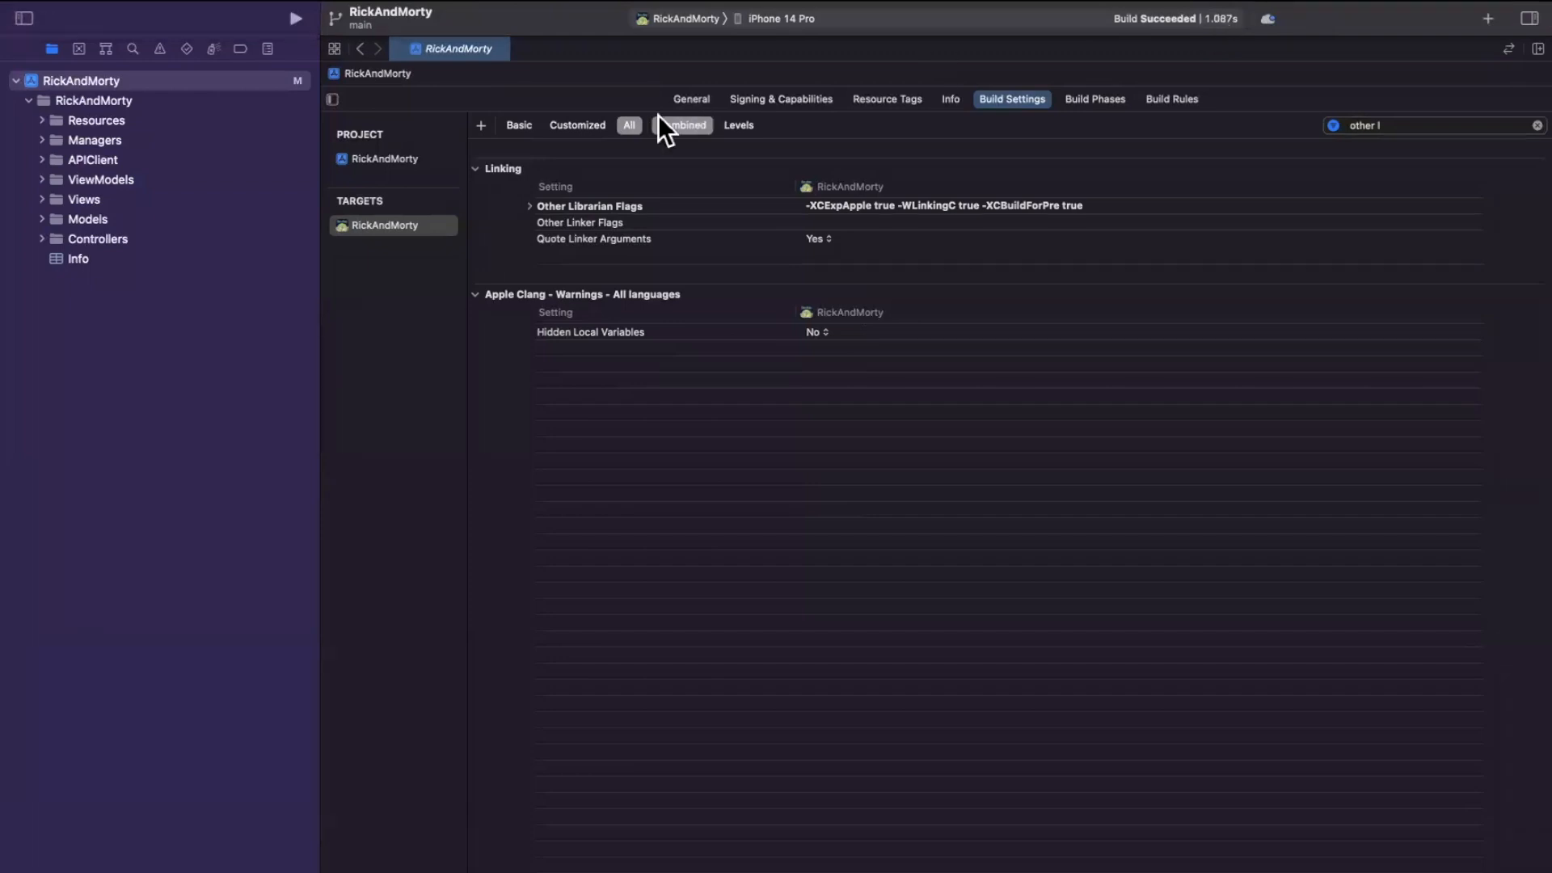
{"action": "left_click", "coordinate": [680, 124]}
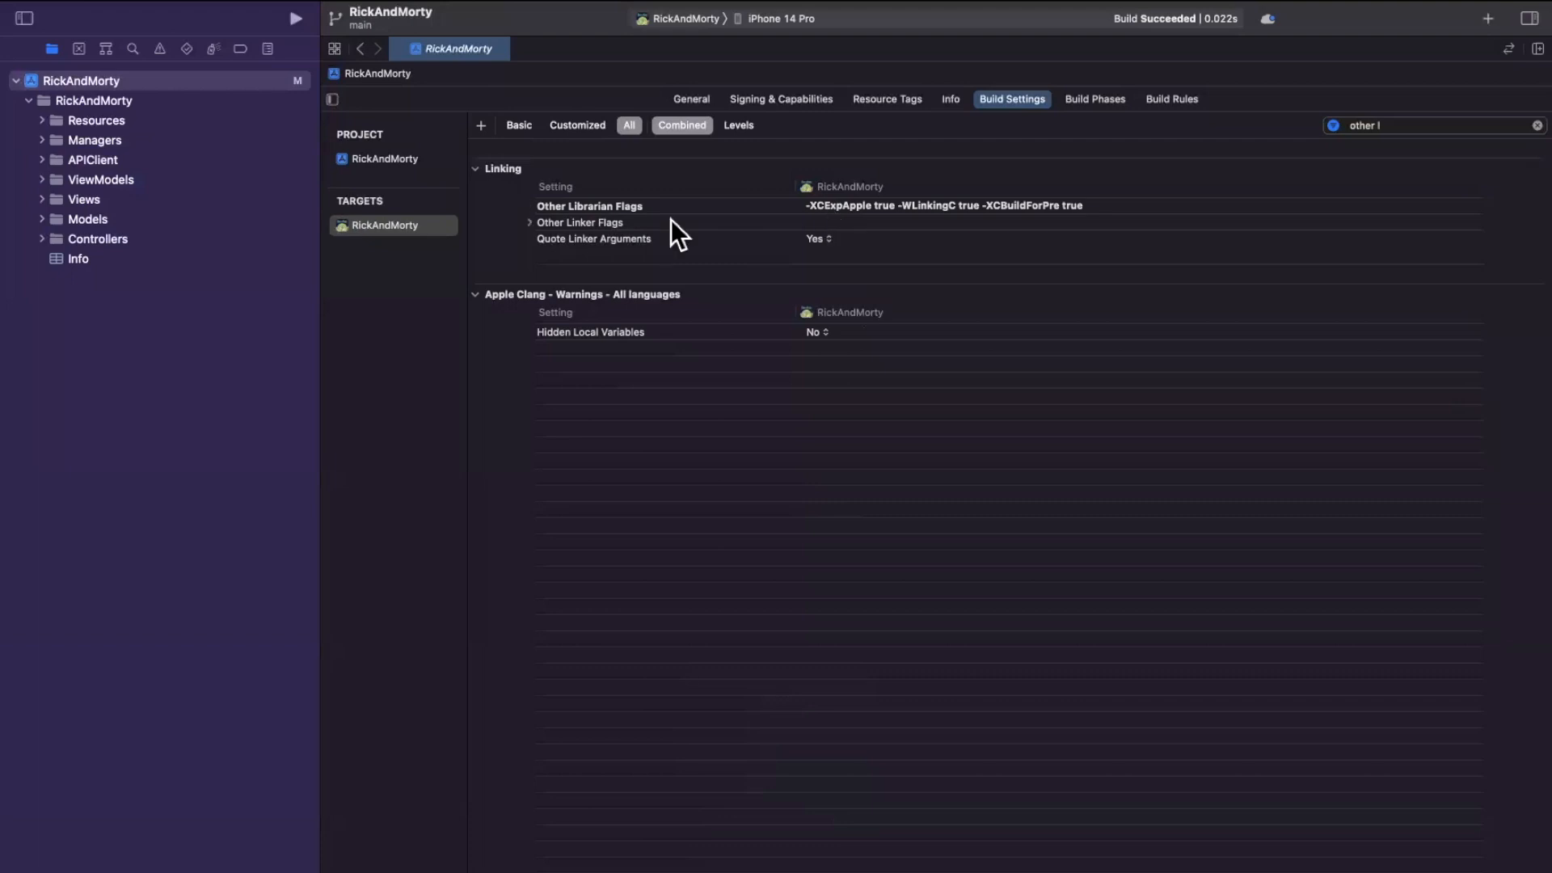
{"action": "left_click", "coordinate": [581, 222]}
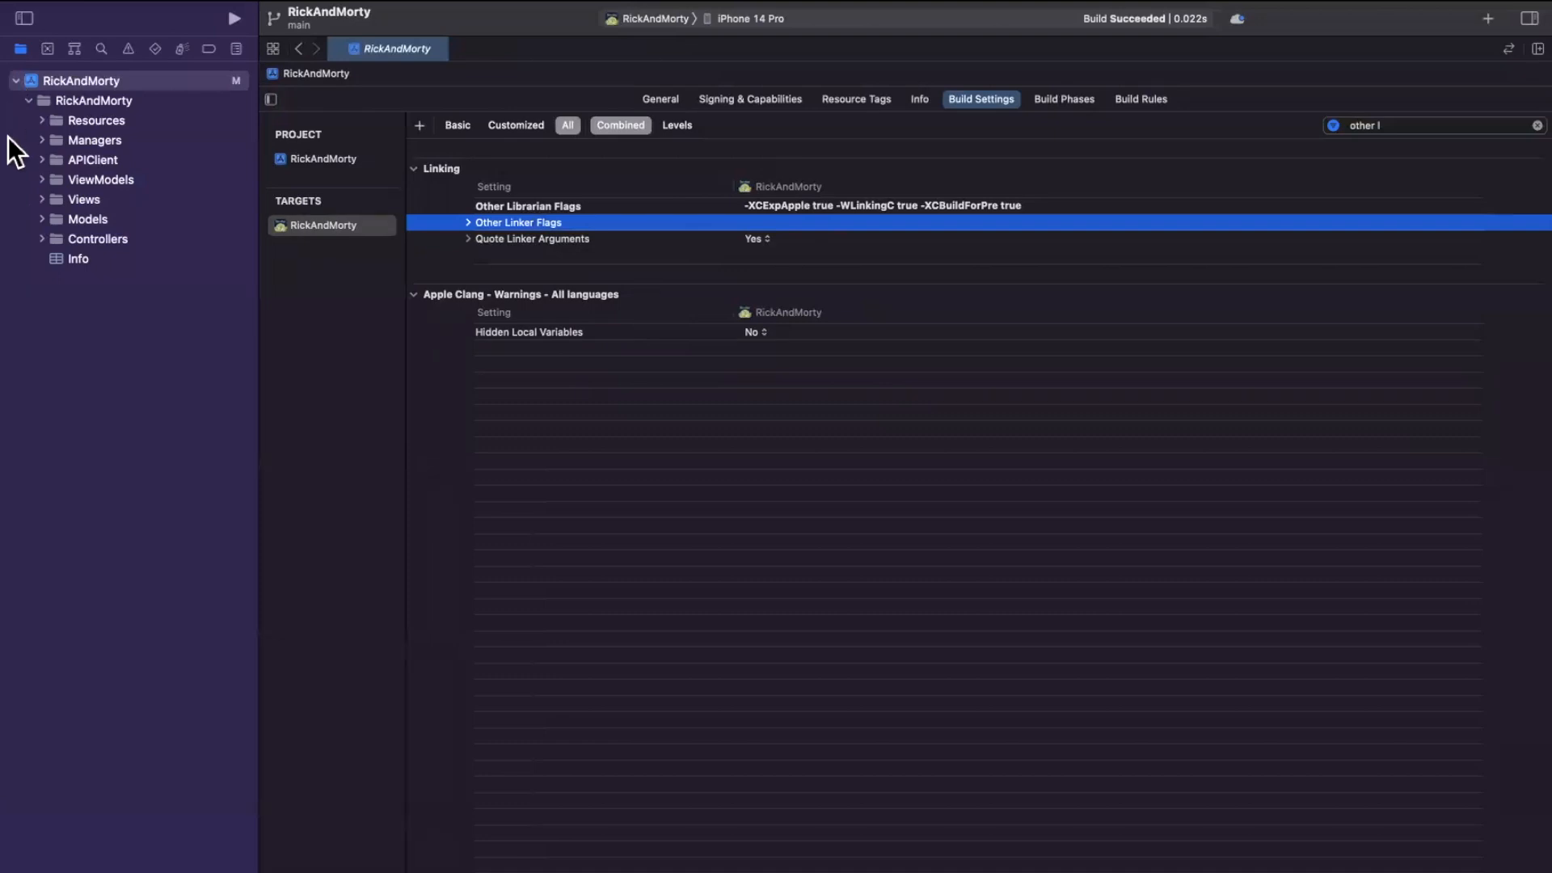
Select the source folders Resources through Controllers together in the navigator.
{"action": "left_click", "coordinate": [82, 199]}
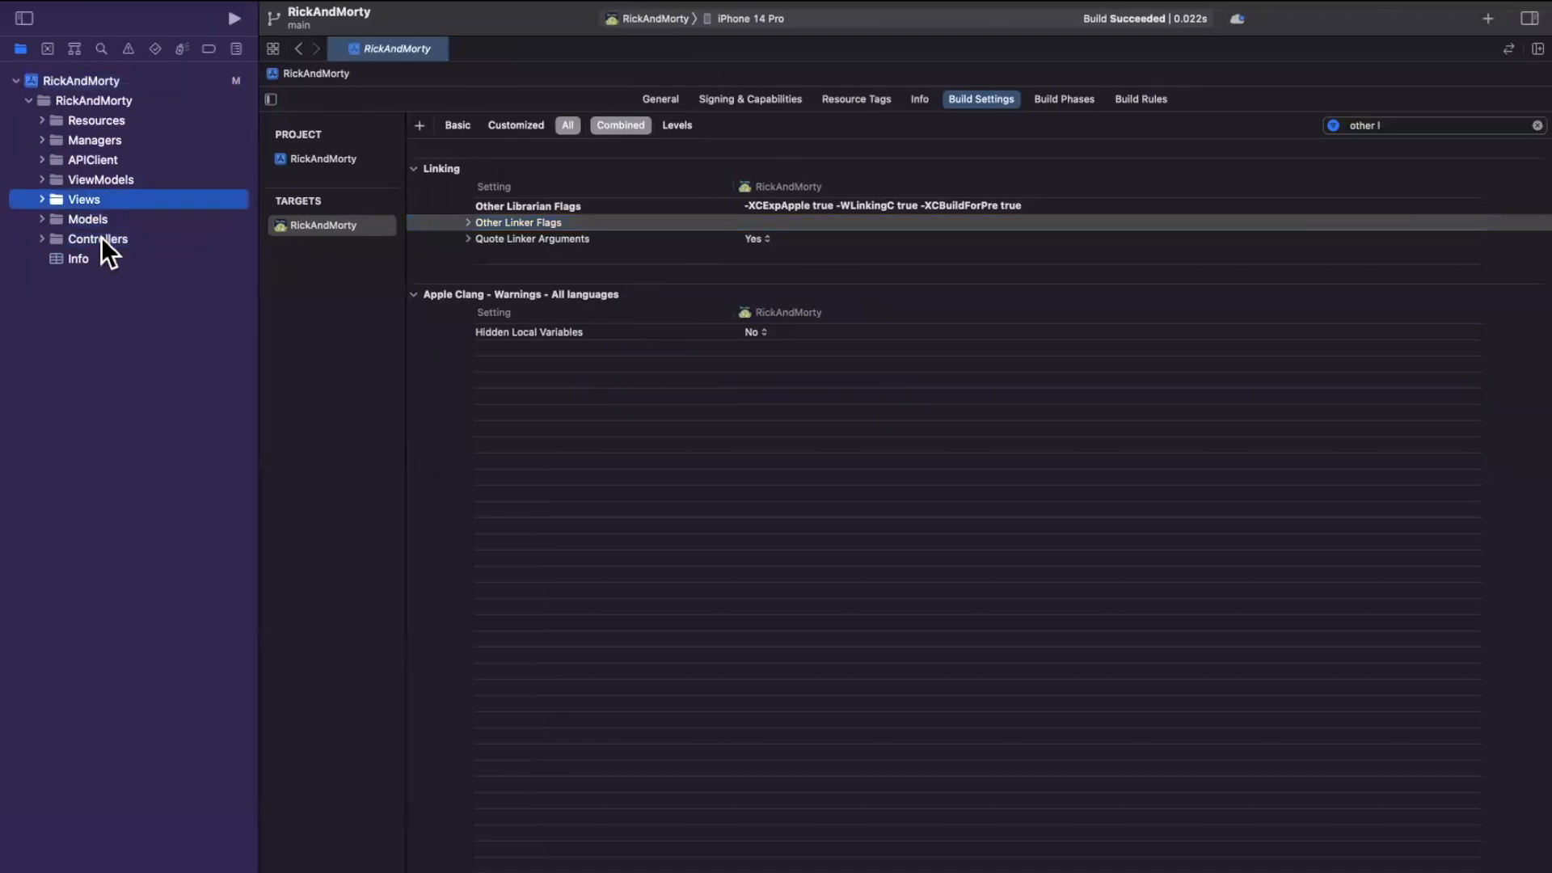
{"action": "left_click", "coordinate": [96, 119]}
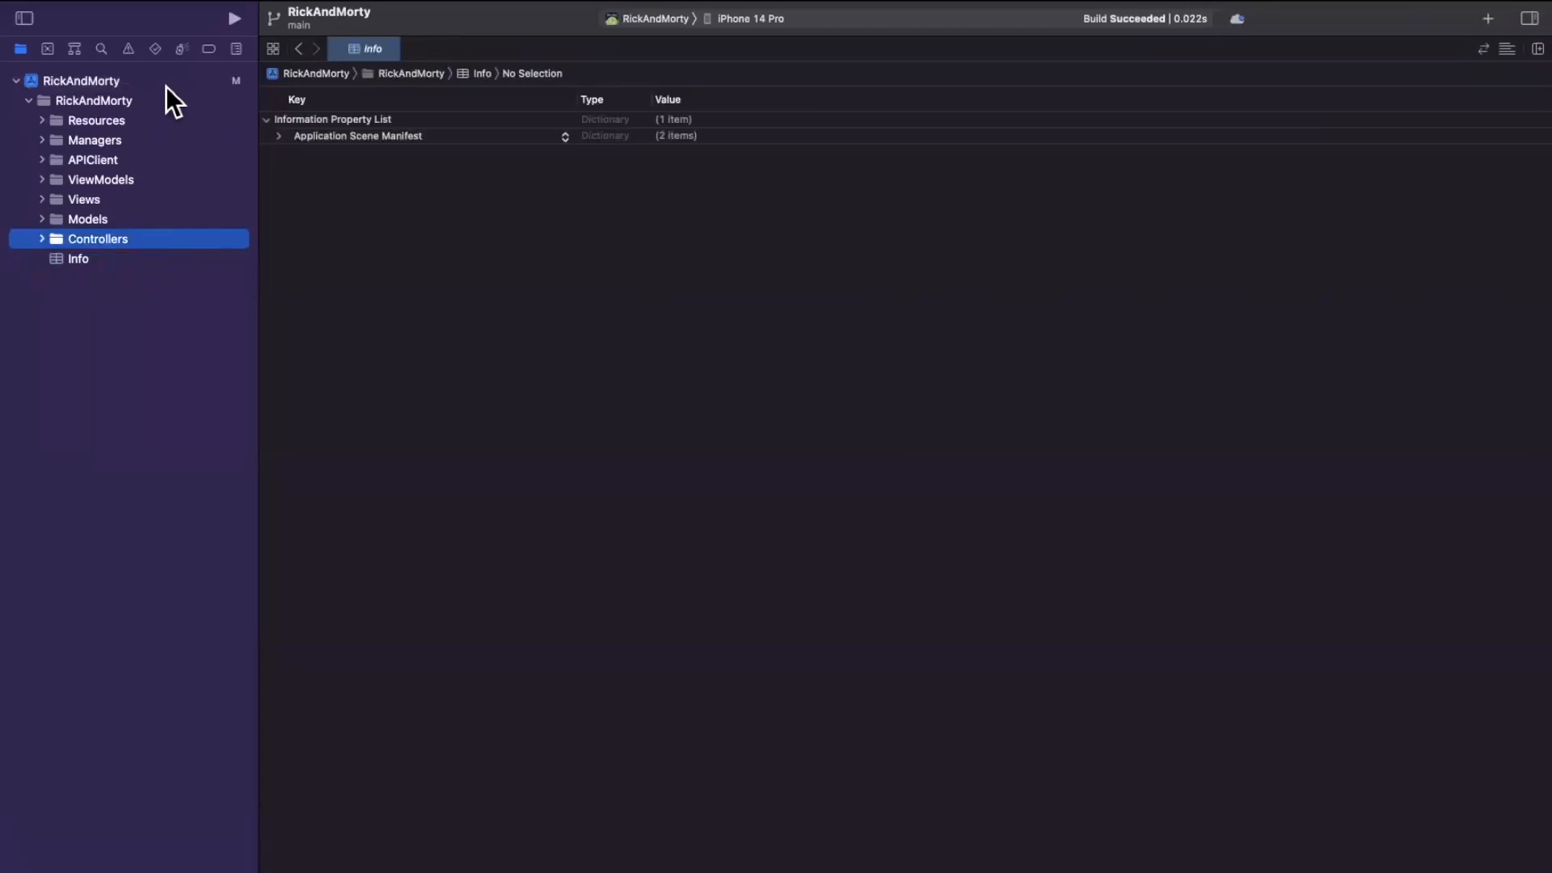
{"action": "mouse_move", "coordinate": [163, 130]}
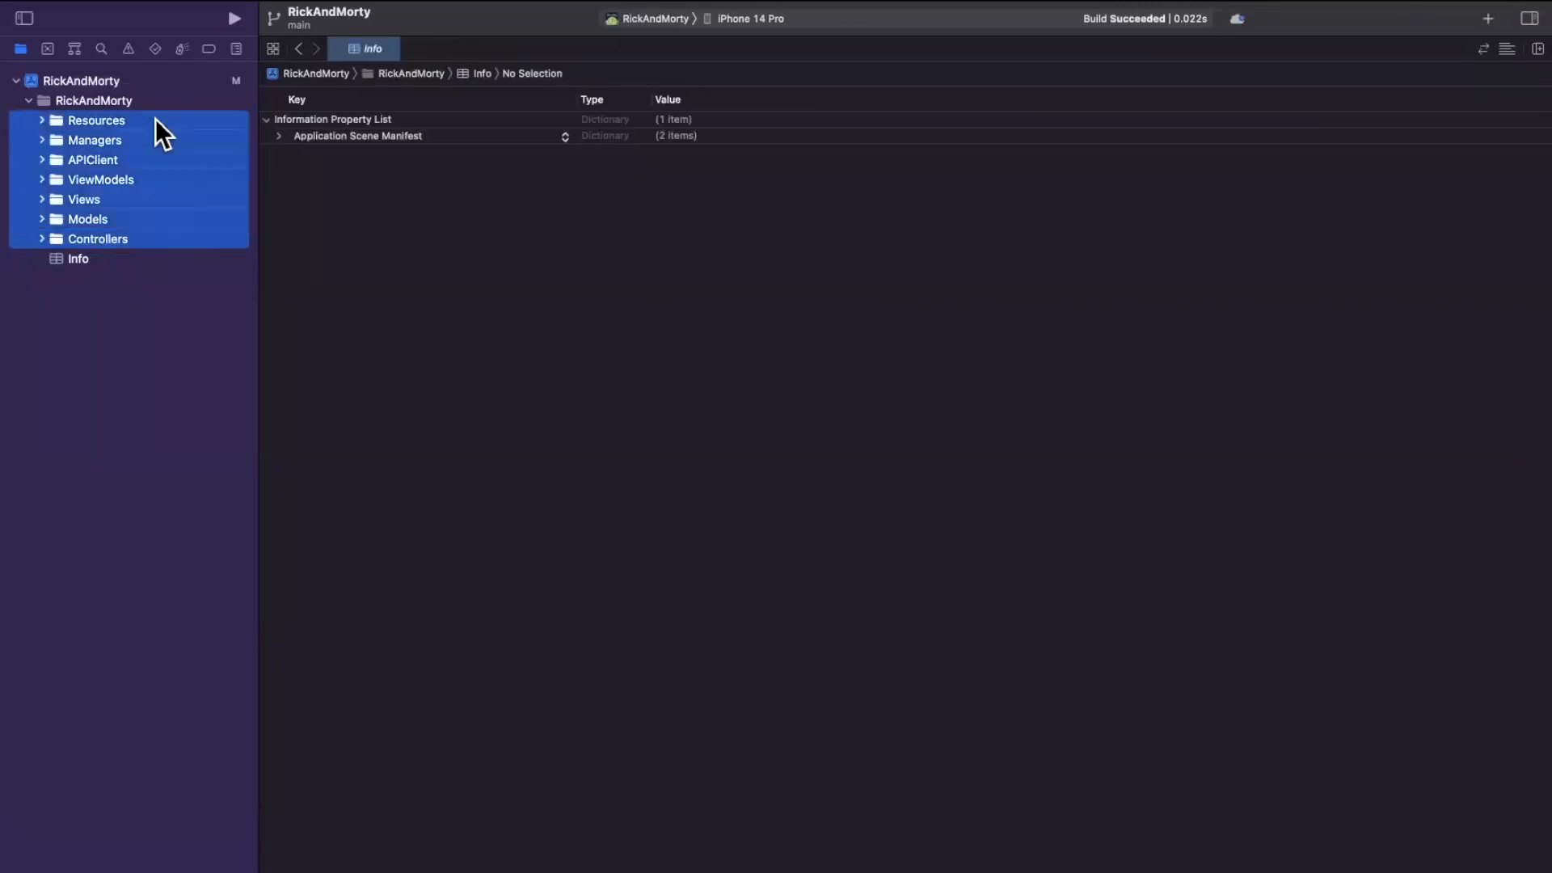
Show the context menu of actions for the selected Resources–Controllers folders.
{"action": "right_click", "coordinate": [149, 129]}
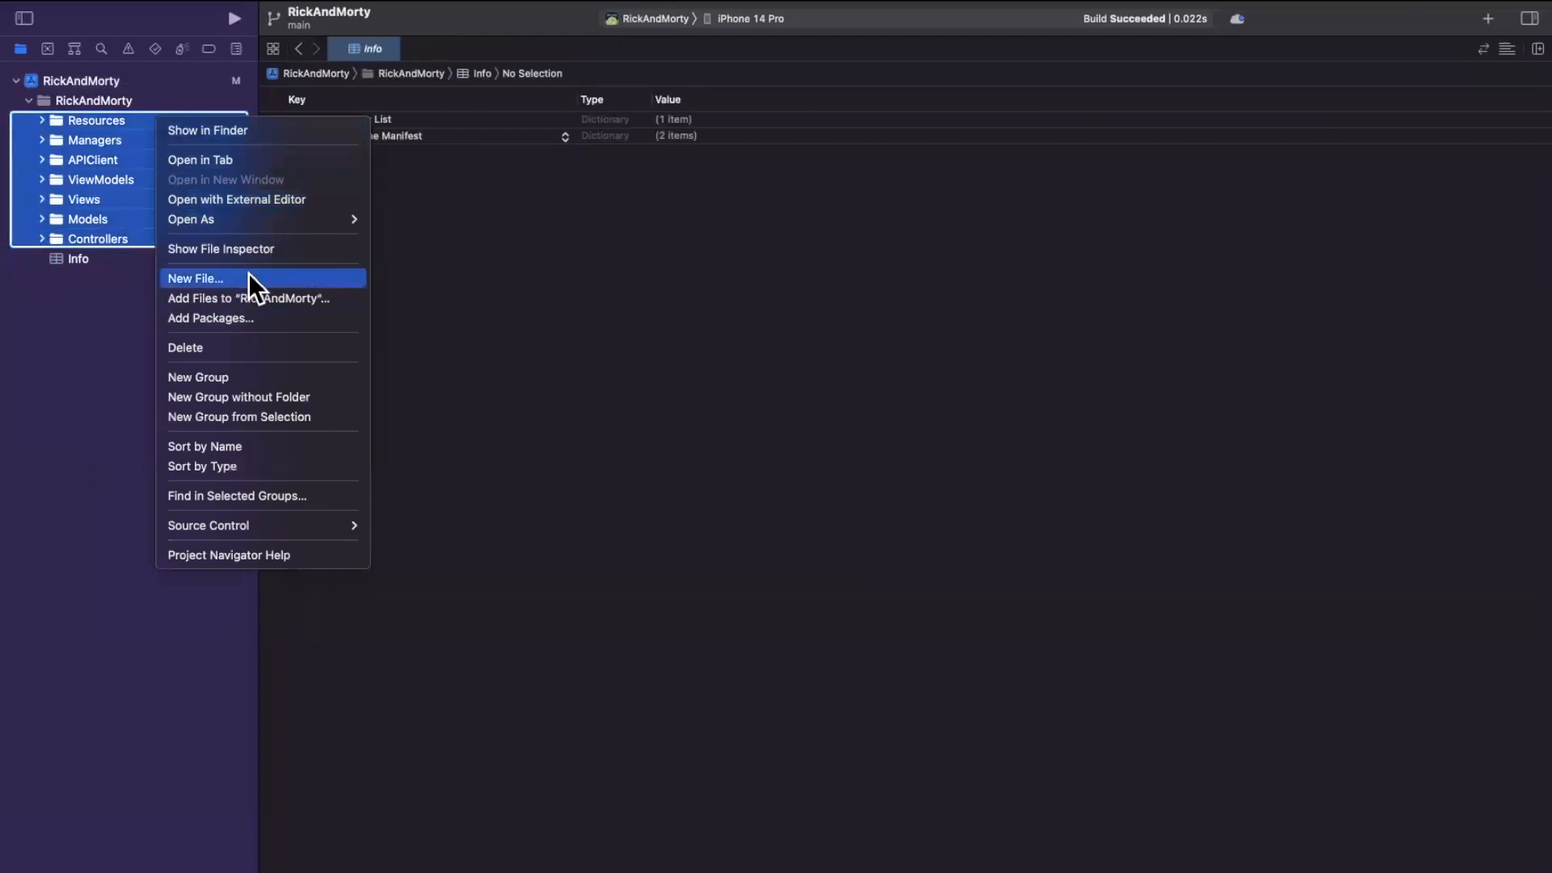
{"action": "mouse_move", "coordinate": [237, 446]}
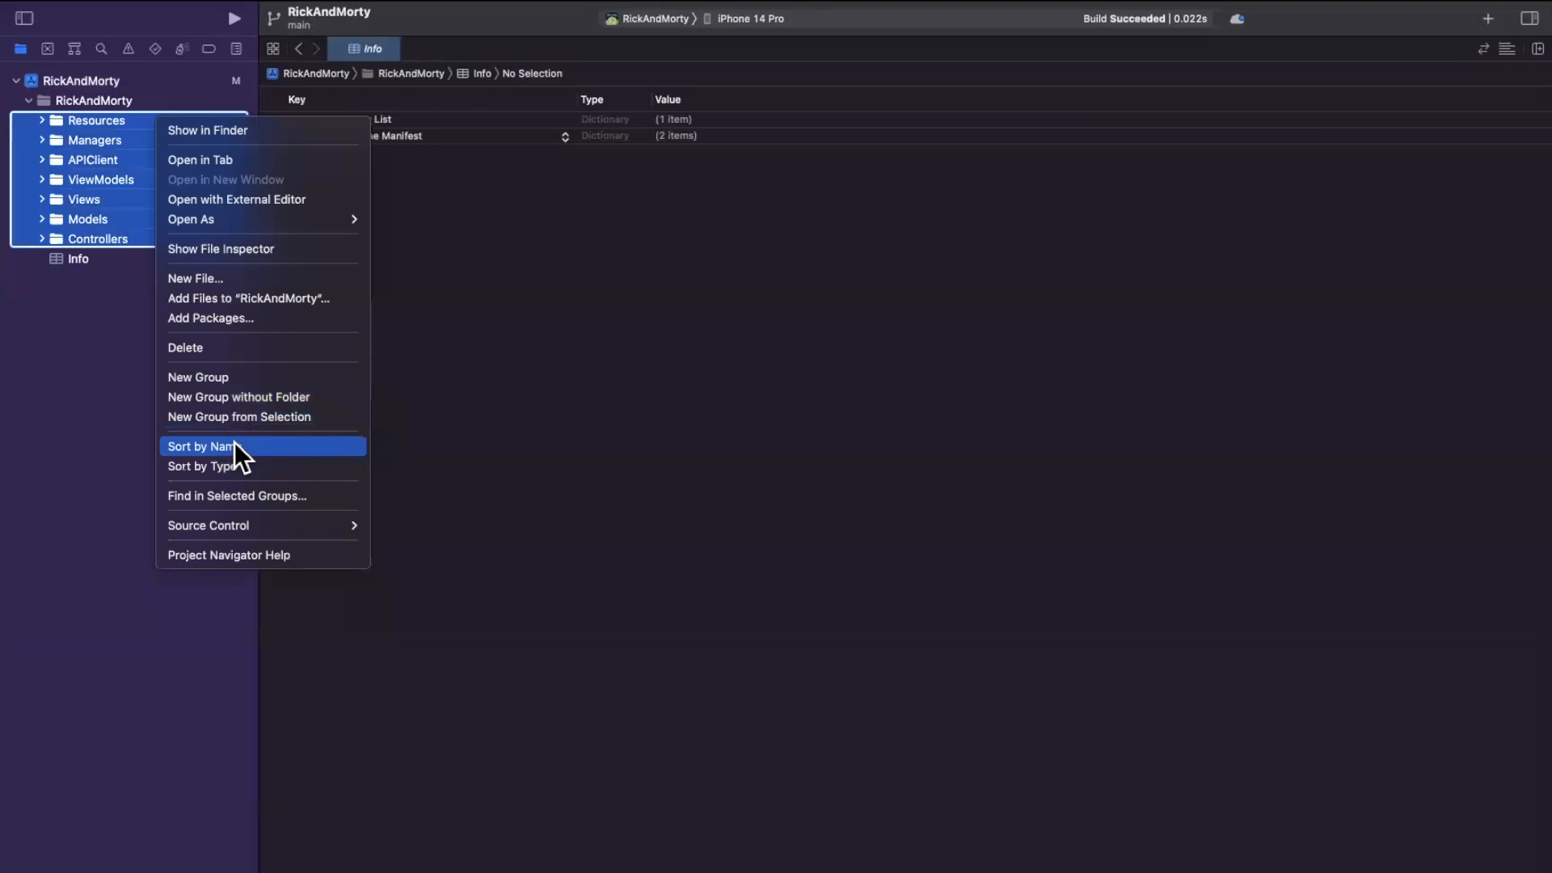
{"action": "mouse_move", "coordinate": [209, 358]}
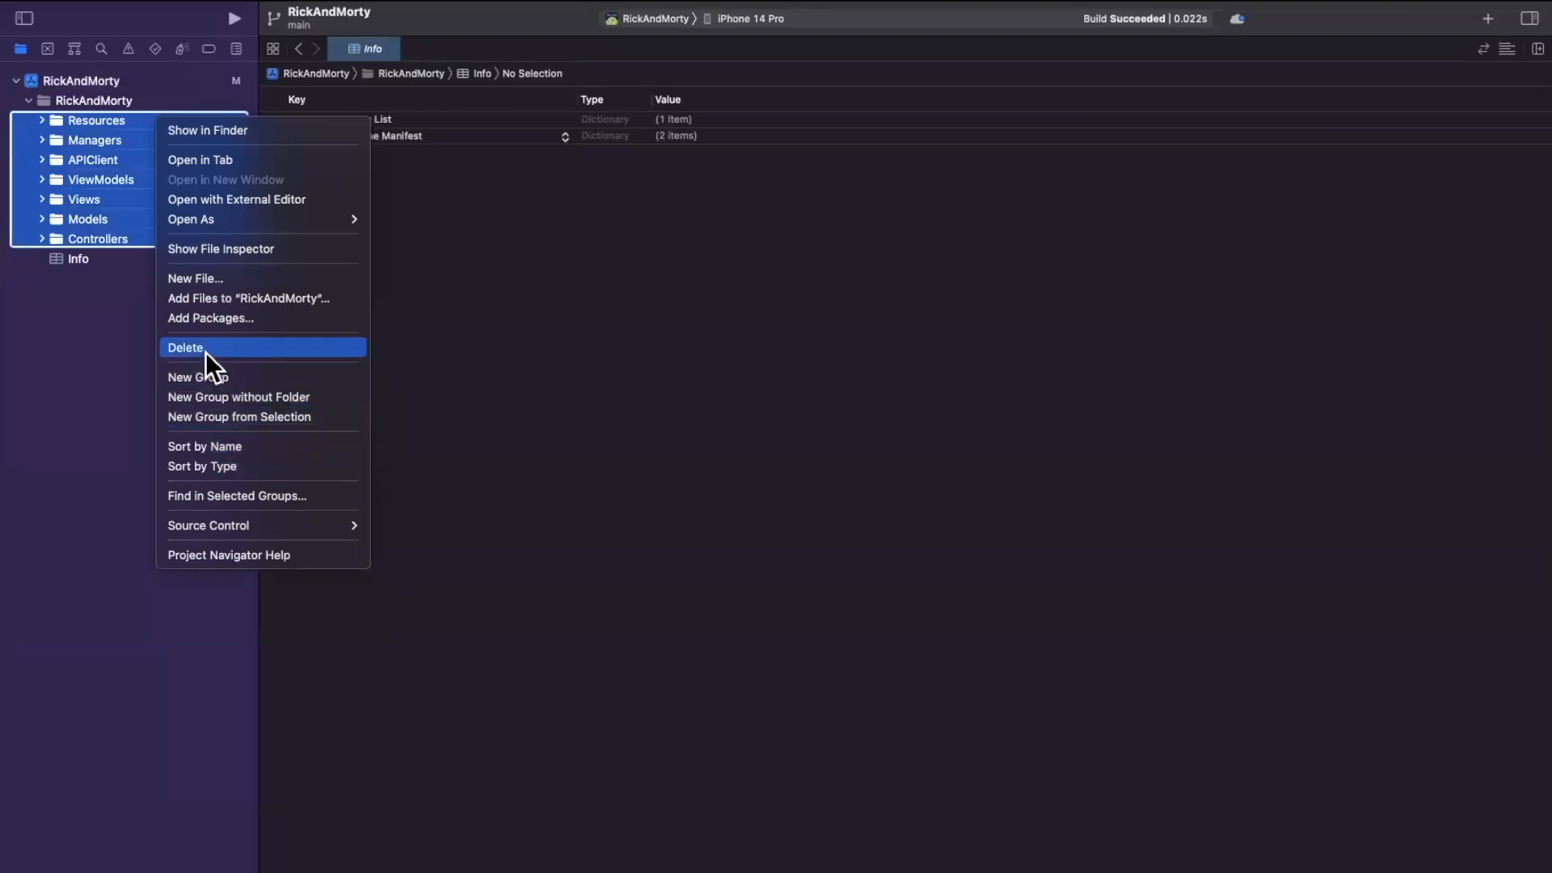